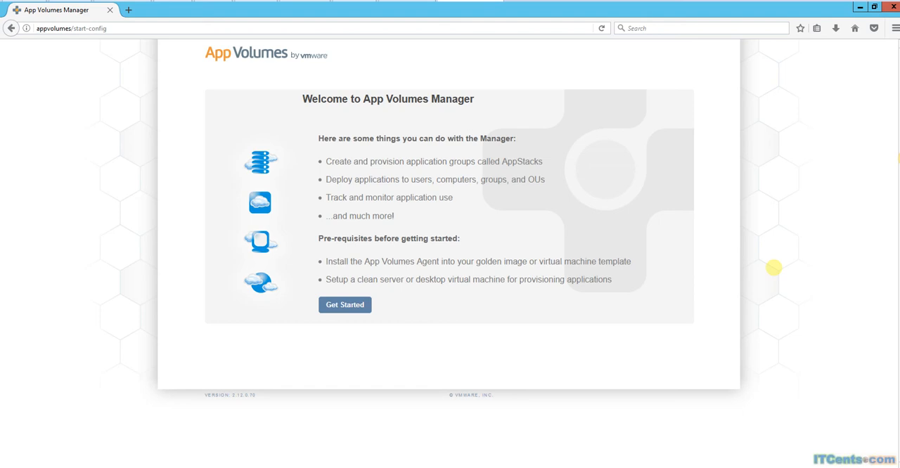
mouse_move(535, 239)
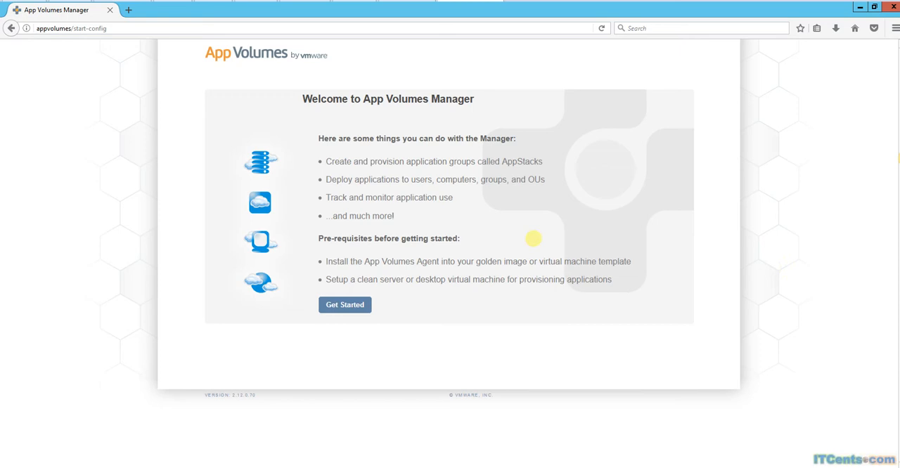
mouse_move(327, 77)
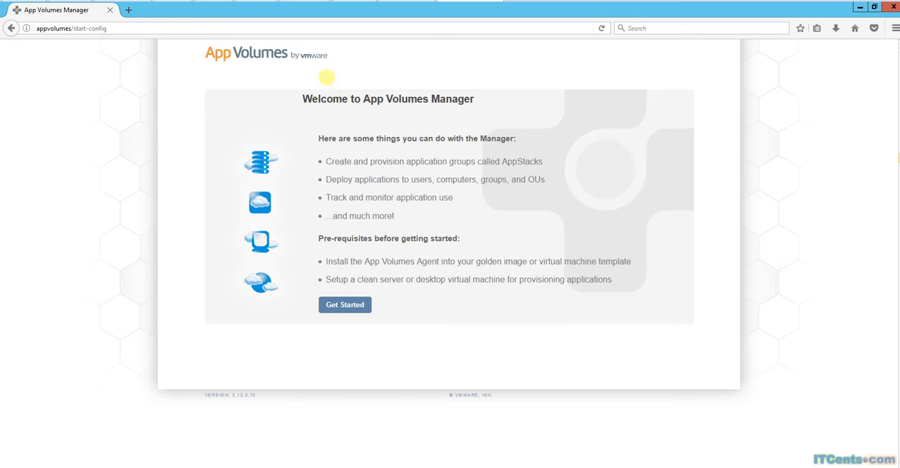
Start the initial configuration wizard from the Welcome to App Volumes Manager page.
left_click(344, 304)
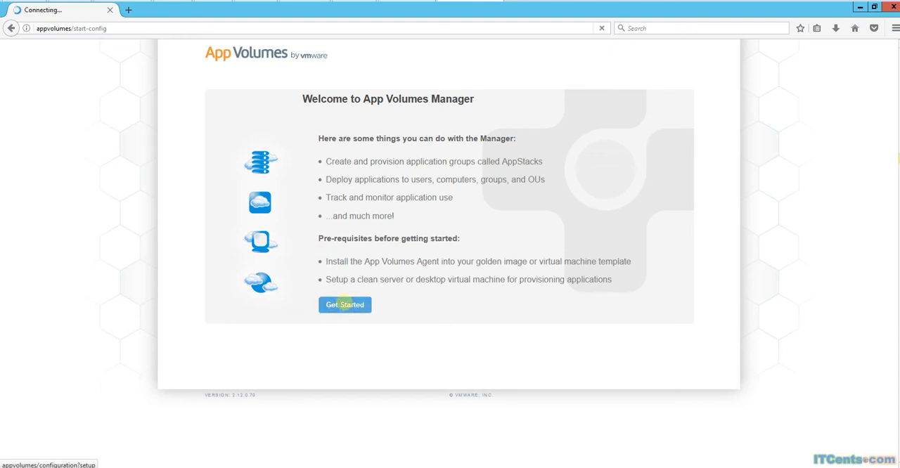
Accept the evaluation license information and continue to the Active Directory step.
left_click(345, 304)
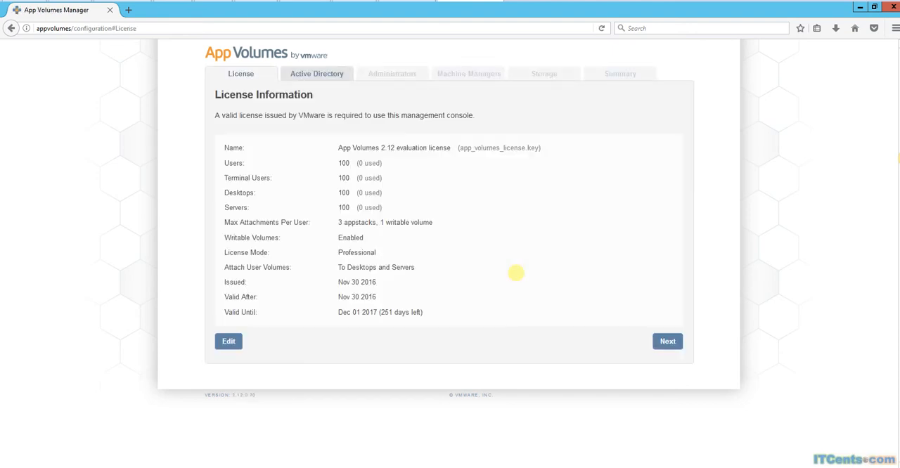
mouse_move(383, 160)
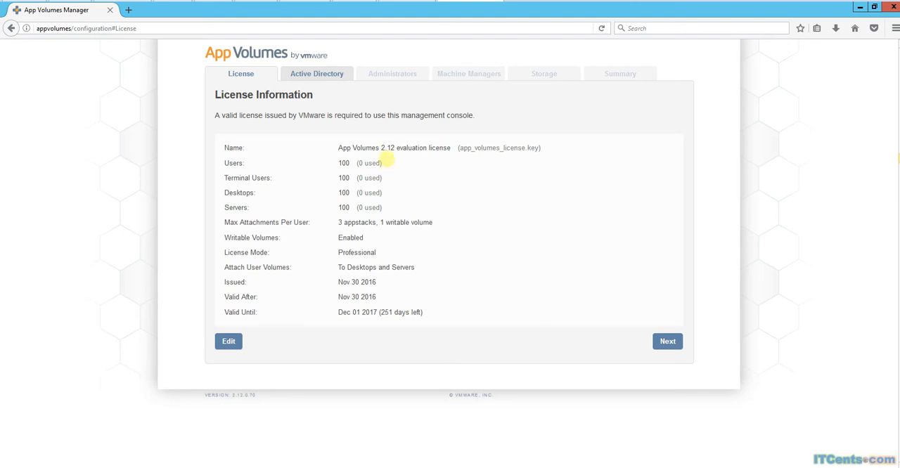
mouse_move(251, 323)
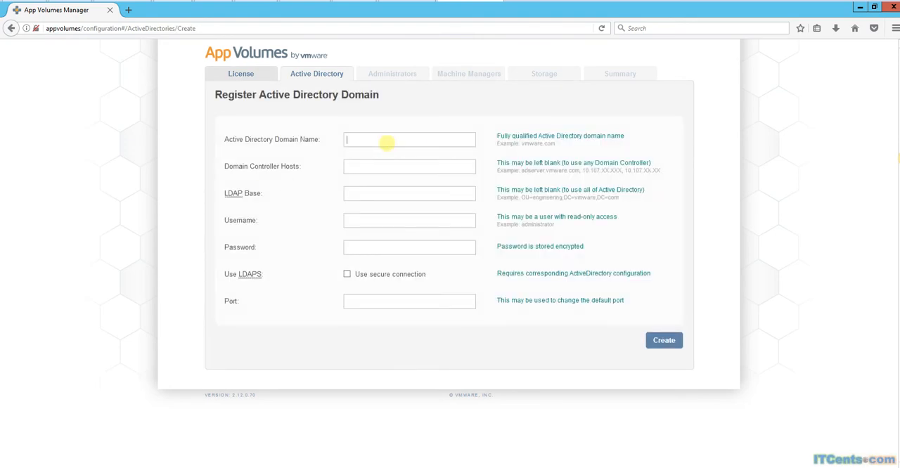
mouse_move(383, 142)
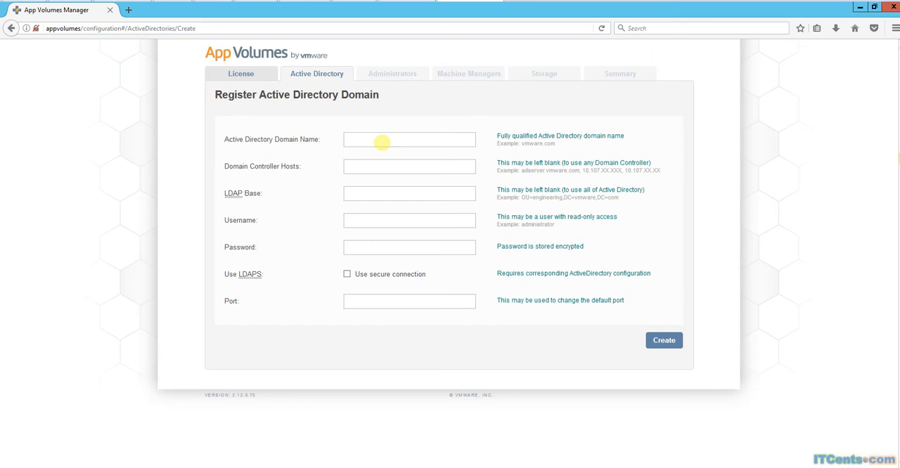
Enter domain name ITCents.com and domain controller host 192.168.1.200.
type("ITCents.com")
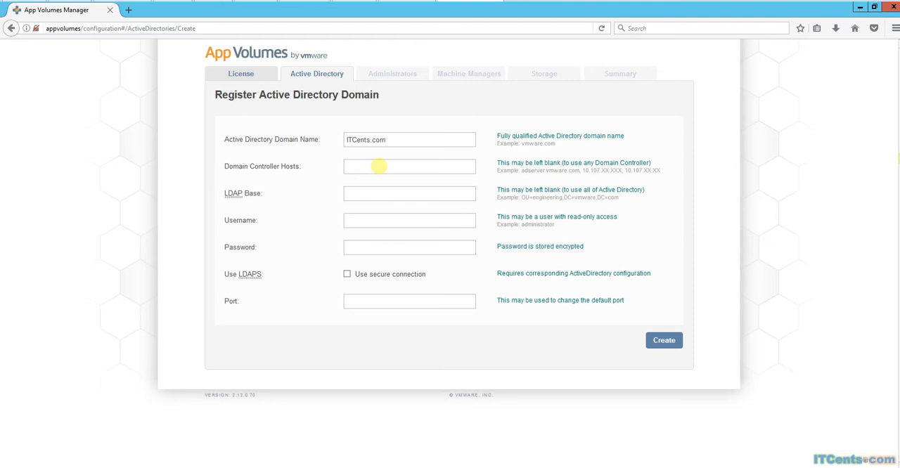
type("192")
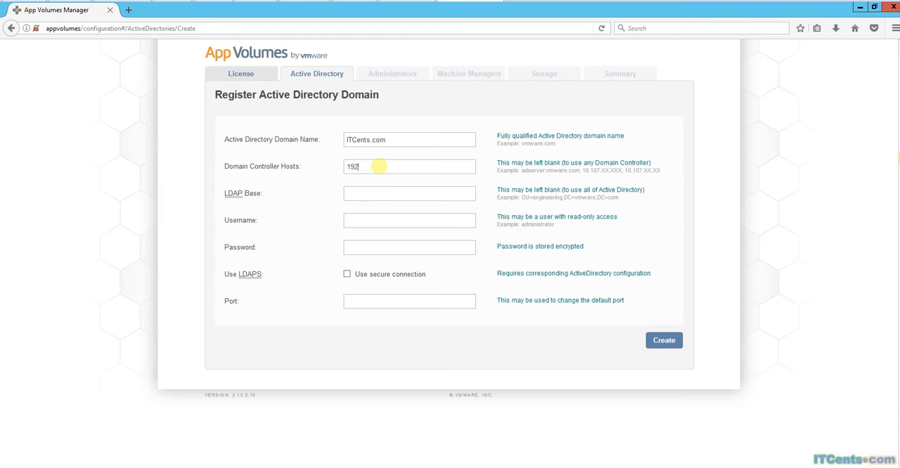
type(".168")
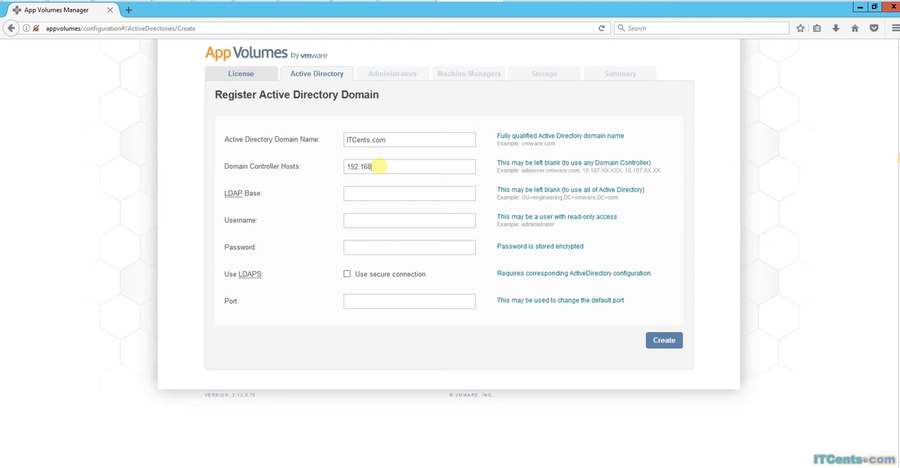
type(".1.200")
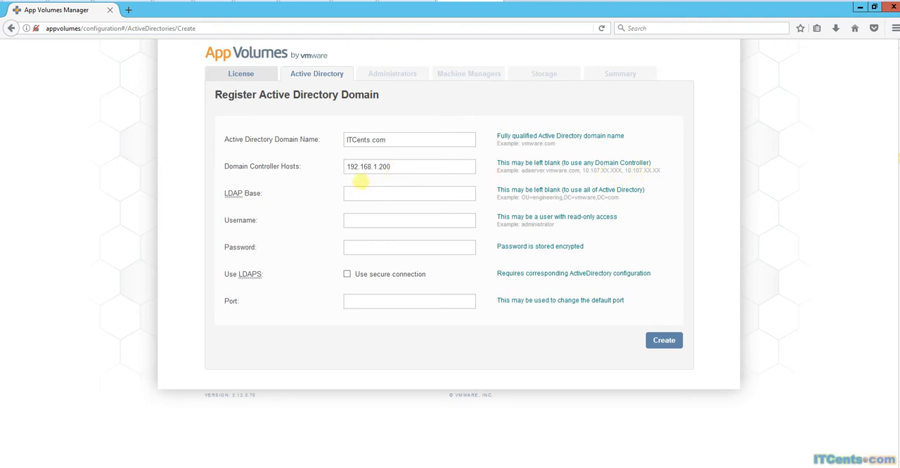
Enter the LDAP base OU=Corp,DC=ITCents,DC=Com.
left_click(409, 194)
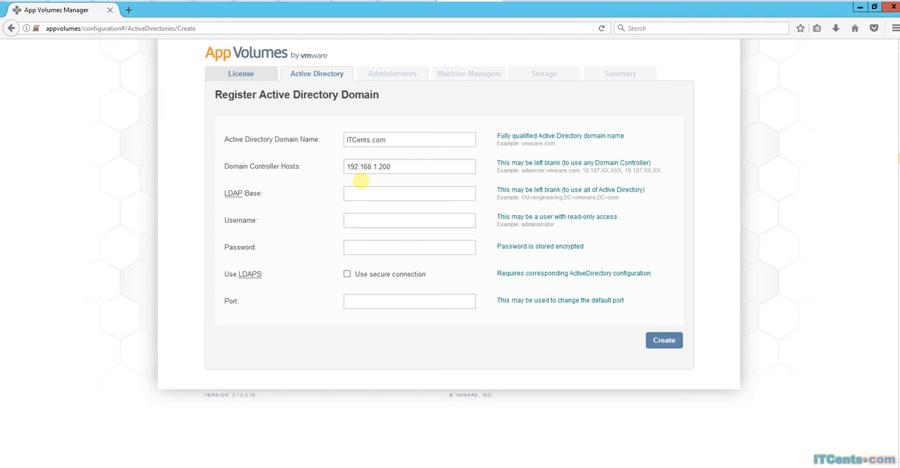
type("OU=Corp")
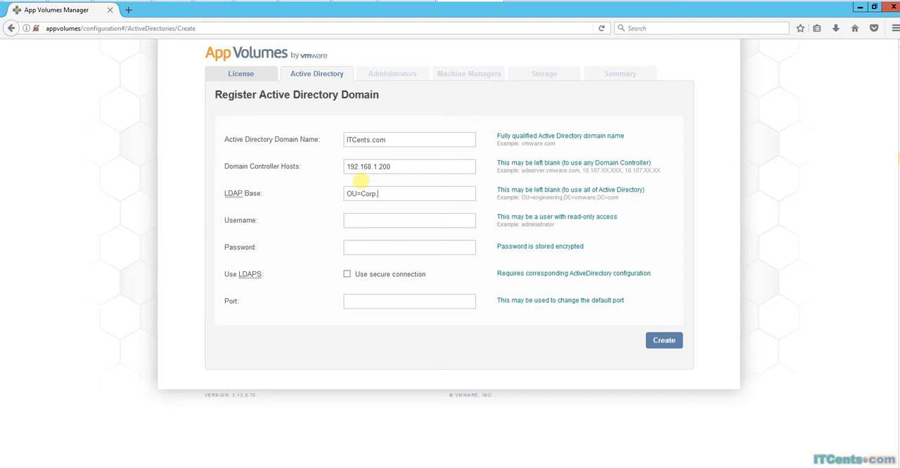
type(",DC=ITCents")
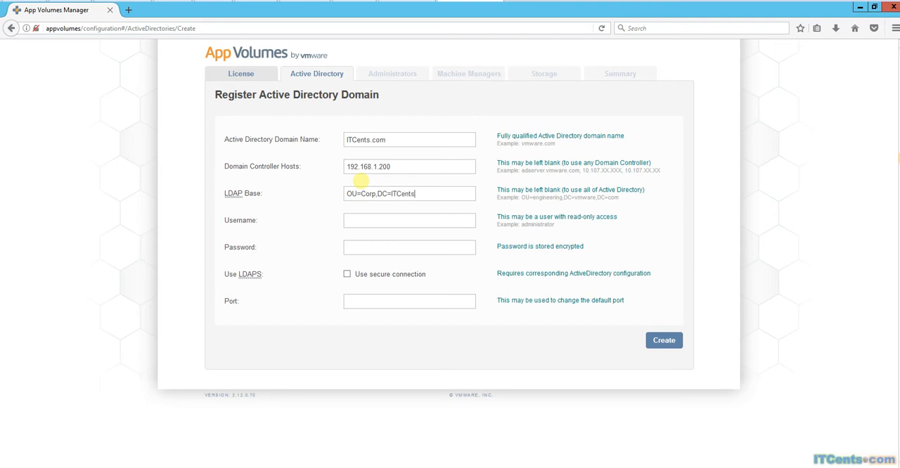
type(",DC=")
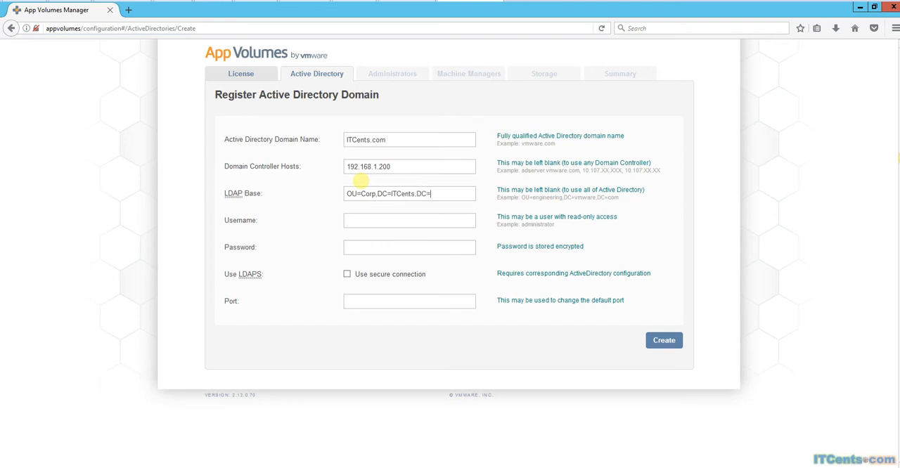
type("Com")
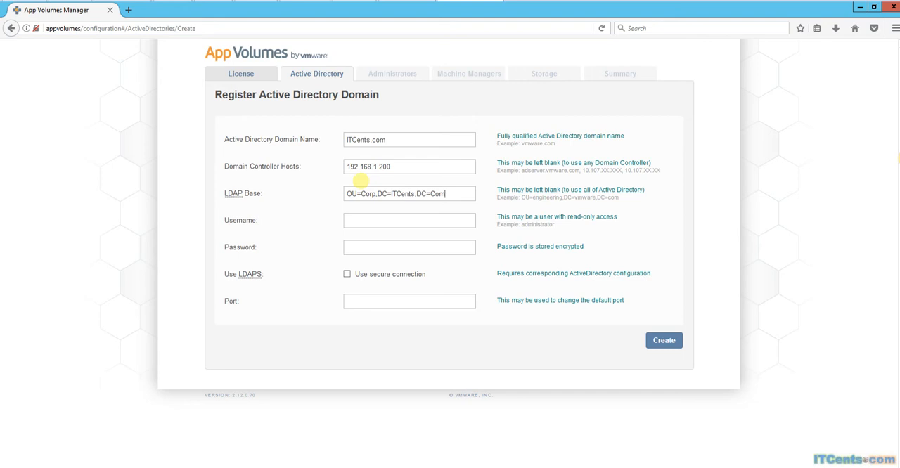
Enter the administrator username and move to the password field.
left_click(409, 219)
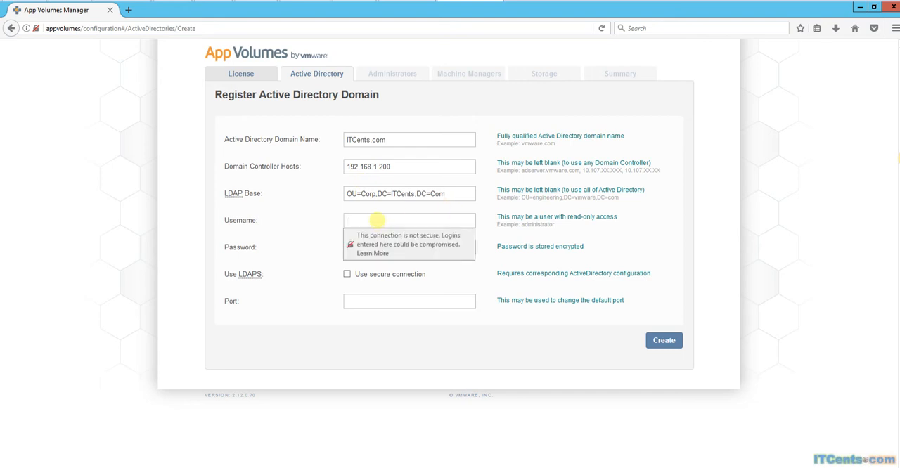
type("administrator")
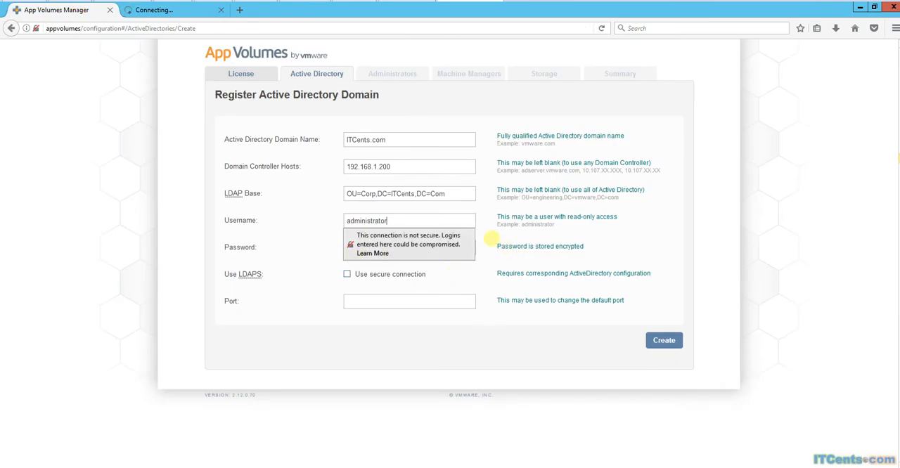
left_click(409, 246)
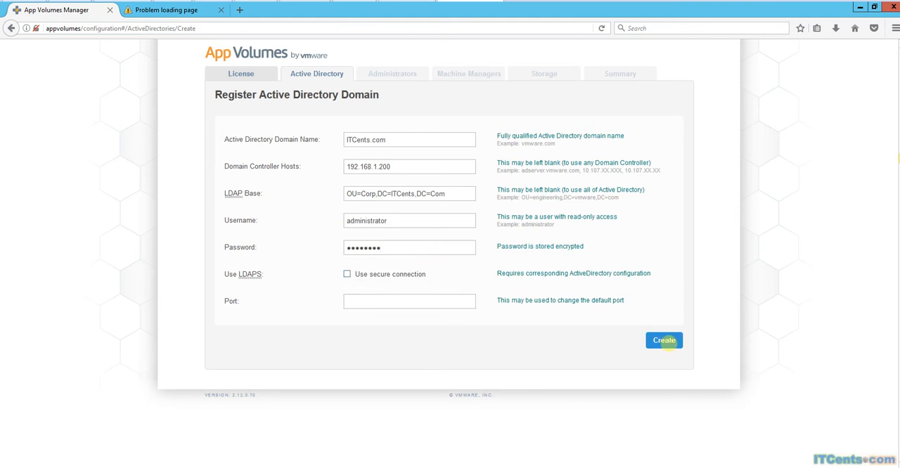
Register the ITCents.com Active Directory domain so it appears in the domains list.
left_click(664, 340)
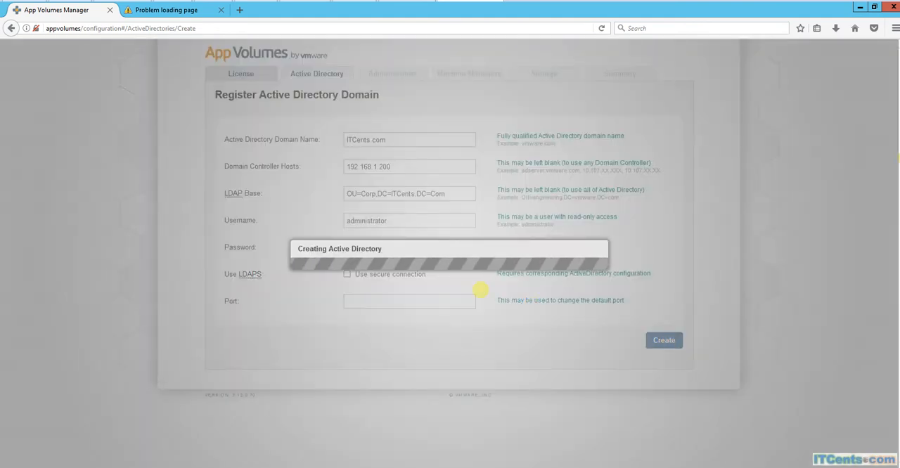
left_click(664, 340)
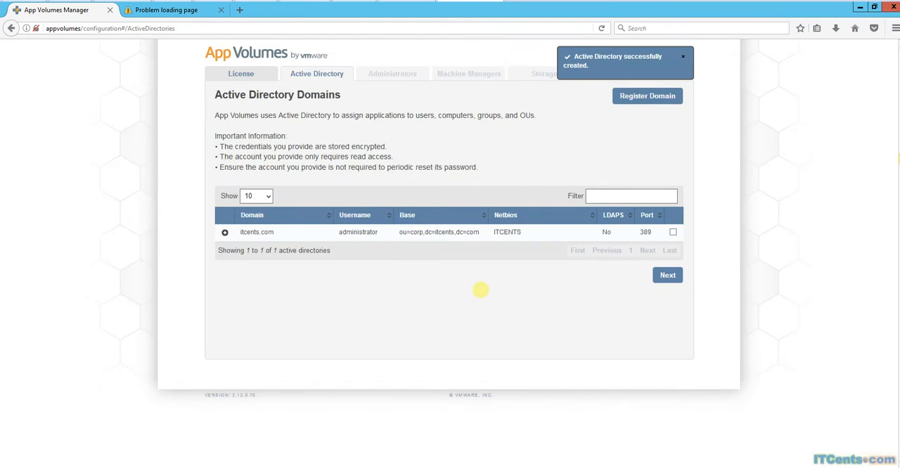
mouse_move(313, 251)
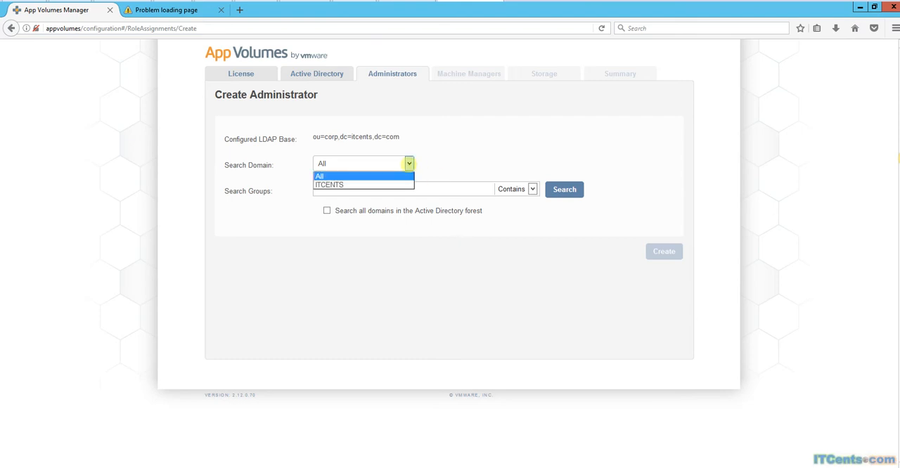
Search the ITCENTS domain for groups matching 'Do' and choose ITCENTS\Domain Admins.
left_click(329, 186)
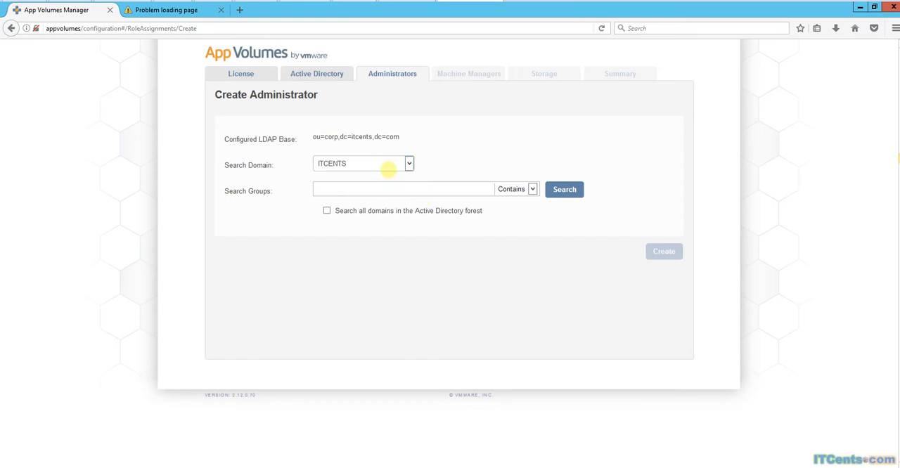
type("Domain Admin")
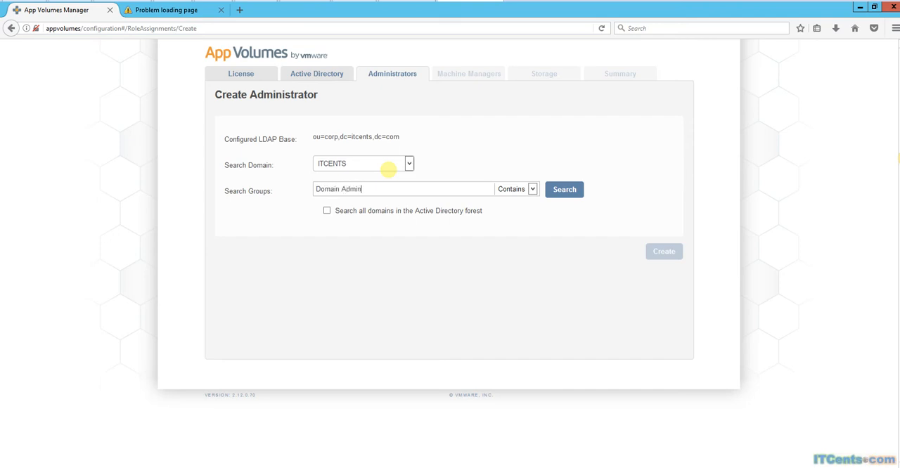
left_click(564, 189)
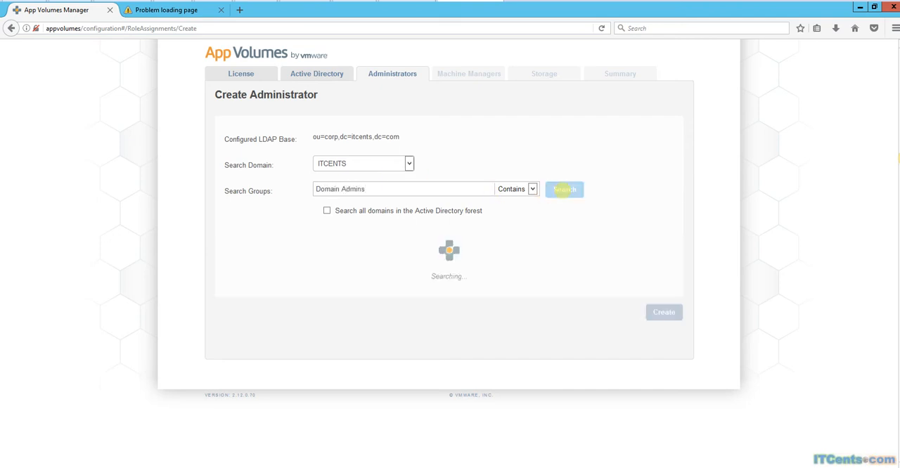
left_click(564, 188)
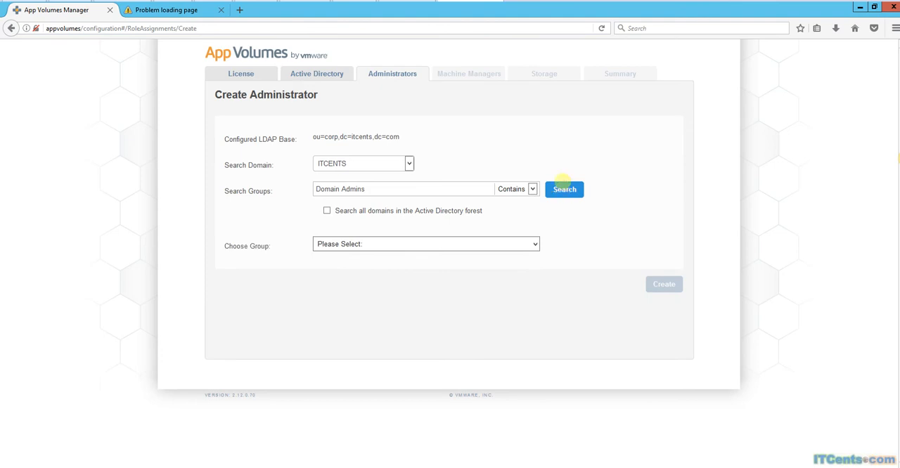
left_click(424, 245)
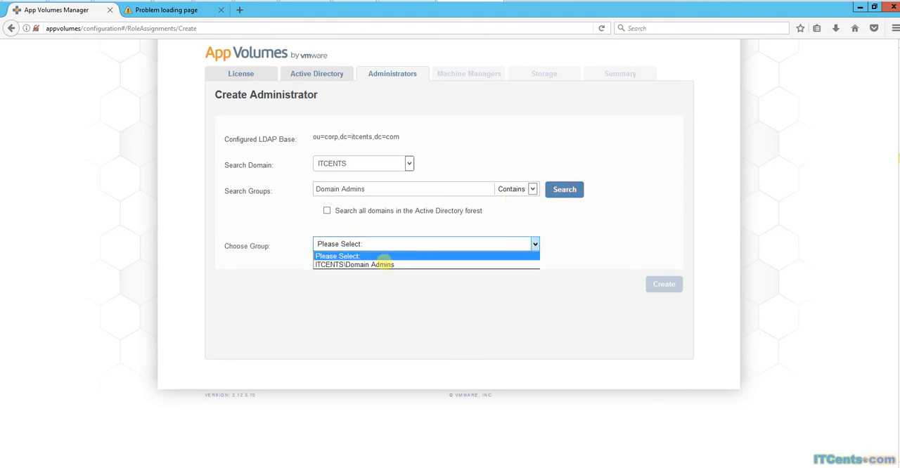
left_click(355, 265)
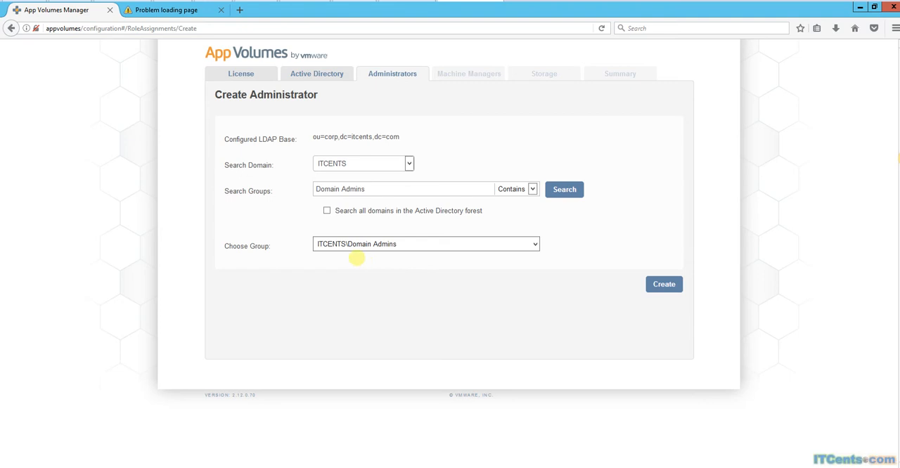
mouse_move(374, 254)
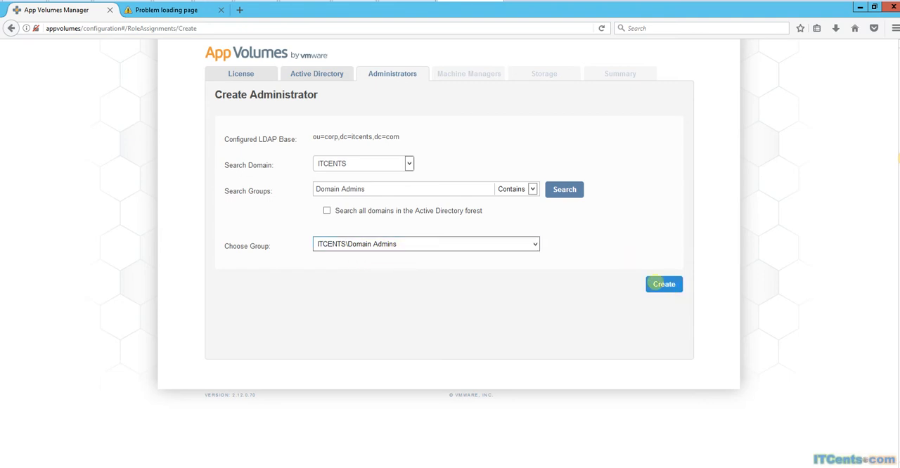
Create the Domain Admins administrator entry and begin adding another administrator.
left_click(664, 284)
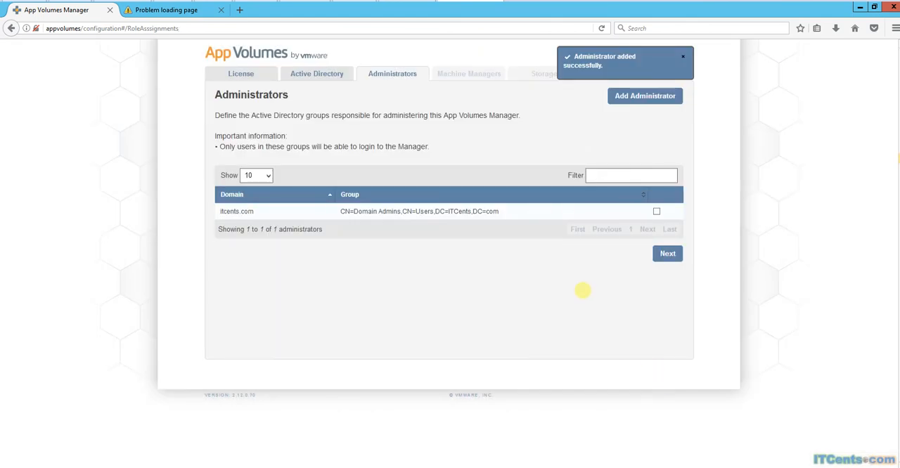
mouse_move(613, 286)
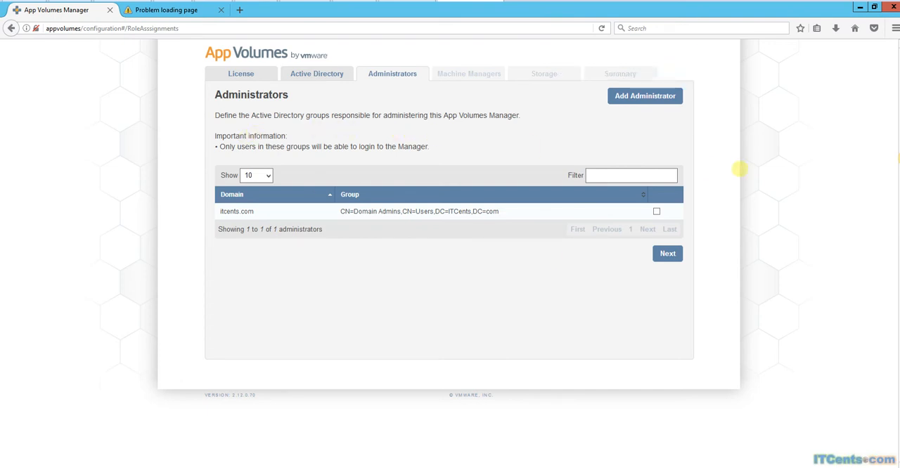
left_click(644, 96)
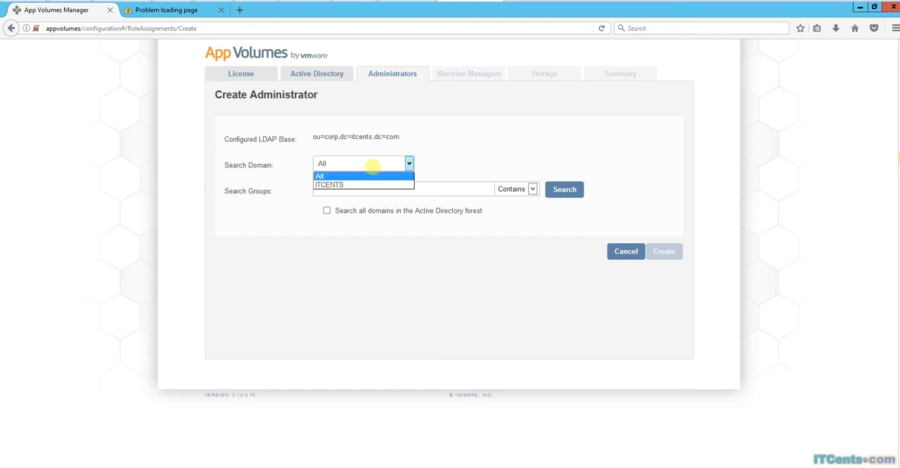
Search the ITCENTS domain for groups containing 'Administrator'.
left_click(329, 185)
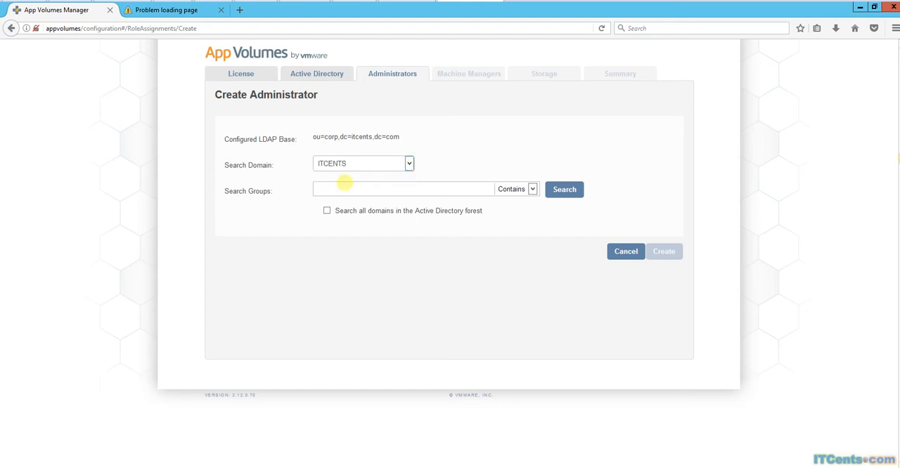
type("Admin")
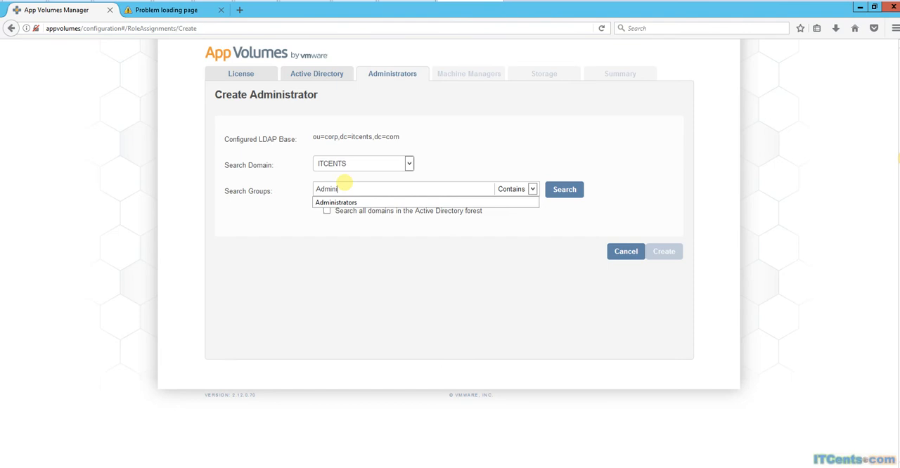
type("istrator")
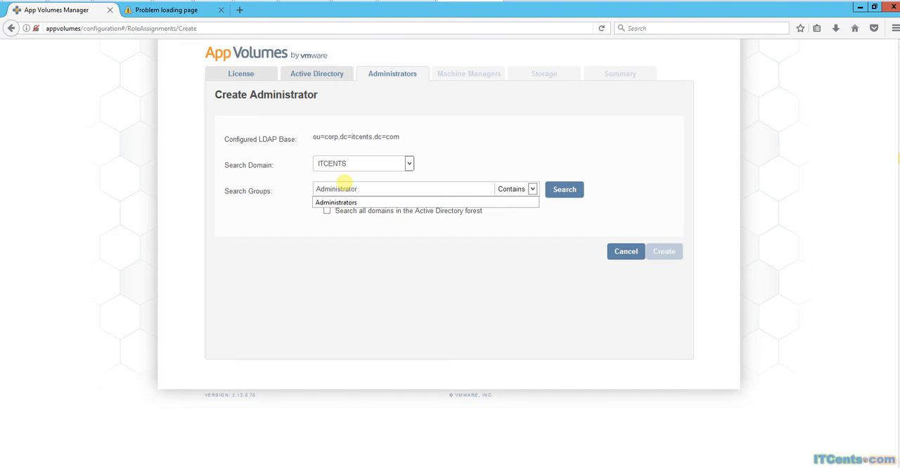
left_click(563, 188)
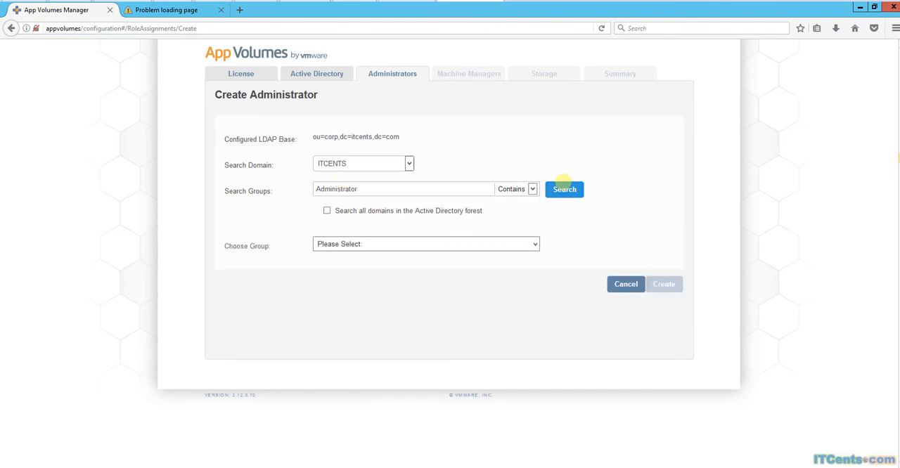
left_click(424, 244)
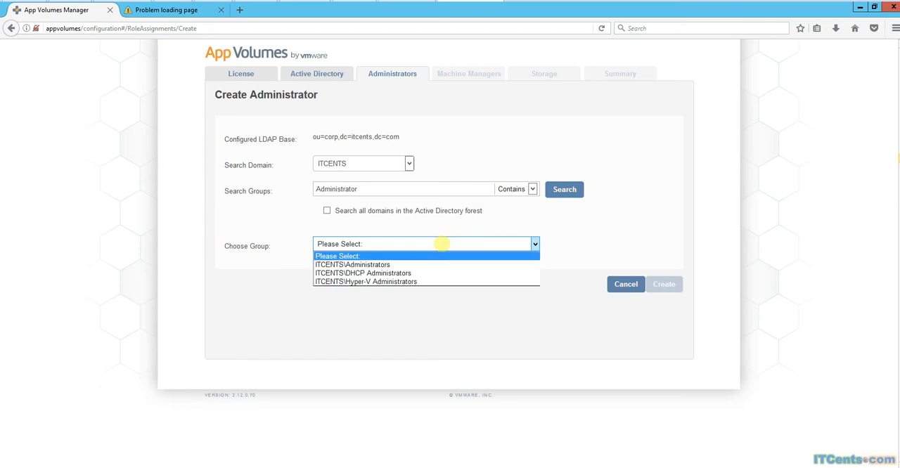
mouse_move(380, 256)
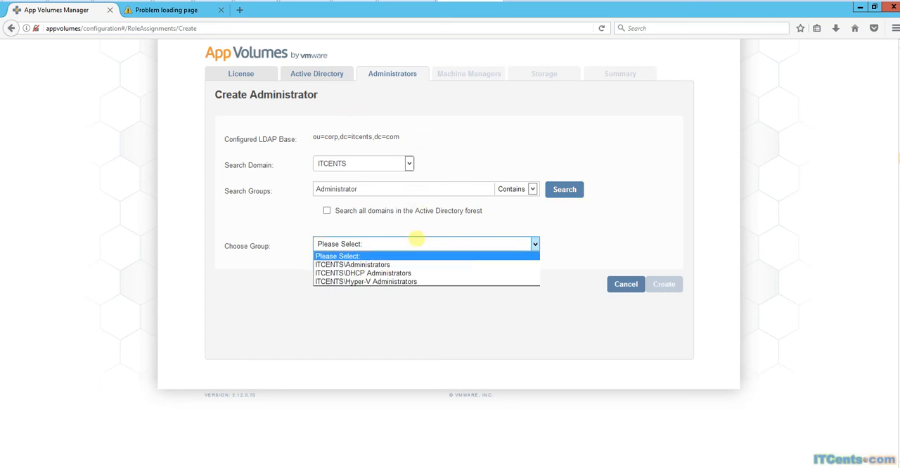
mouse_move(352, 265)
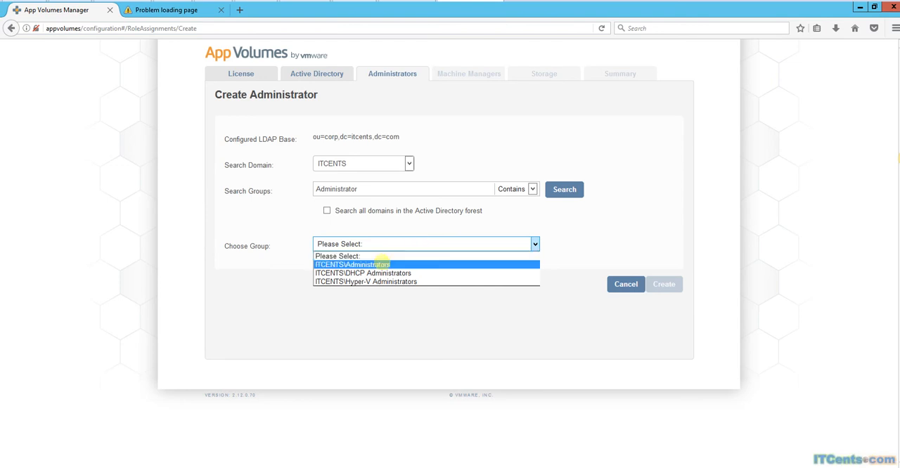
Choose ITCENTS\Administrators and create it as a second administrator group.
left_click(351, 264)
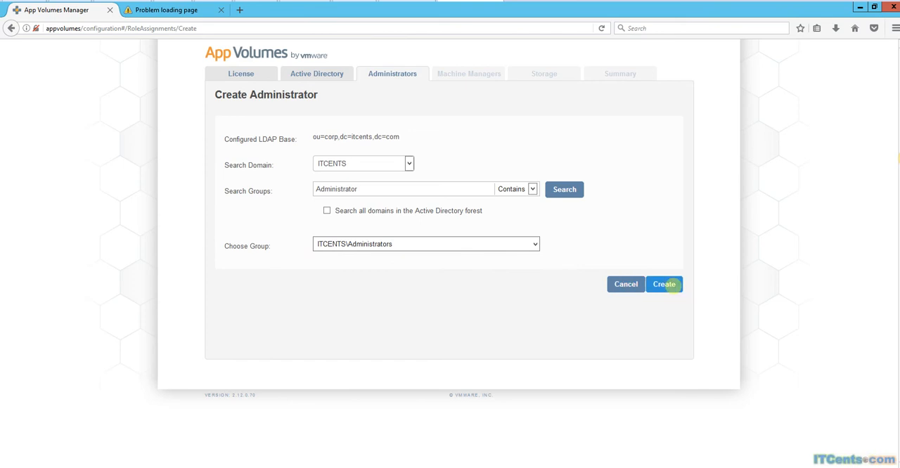
left_click(664, 284)
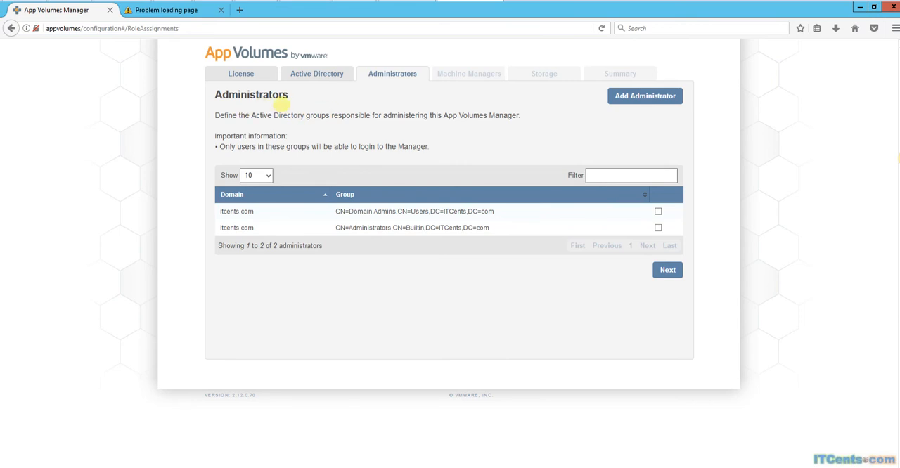
mouse_move(397, 142)
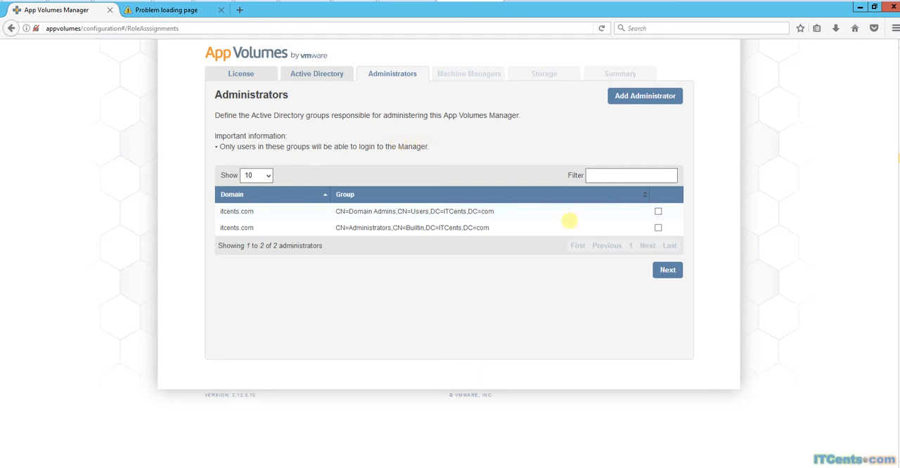
Finish the Administrators step and continue to Machine Managers.
left_click(469, 73)
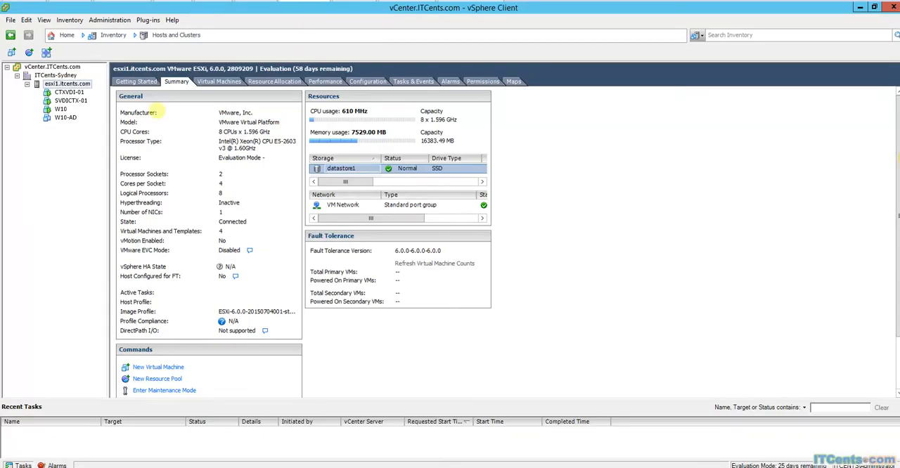
mouse_move(675, 332)
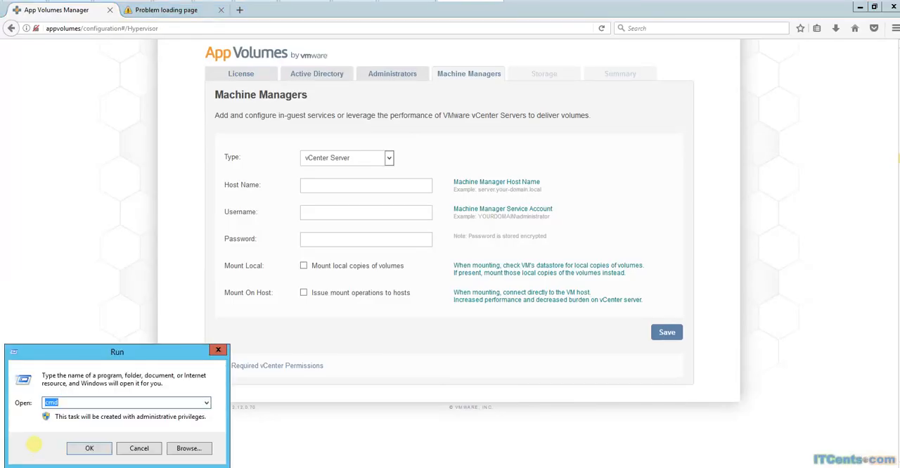
Ping vcenter.itcents.com from a command prompt to find its IP address 192.168.1.210.
left_click(90, 449)
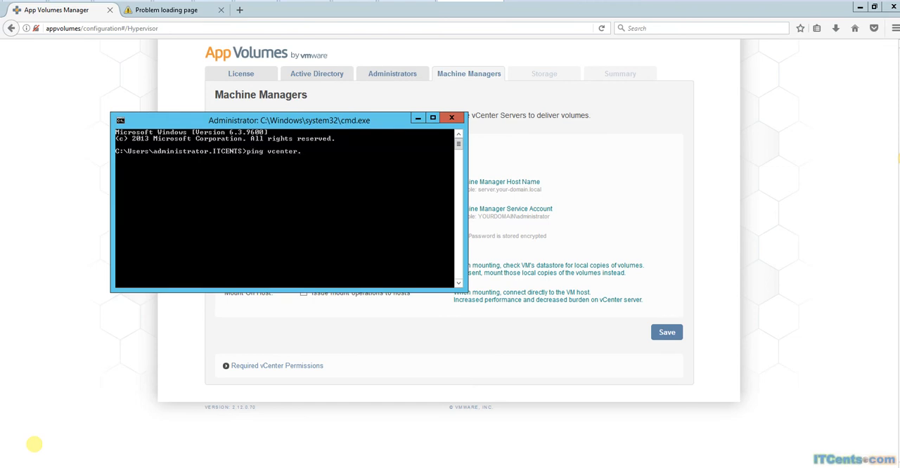
type(".itcents.com")
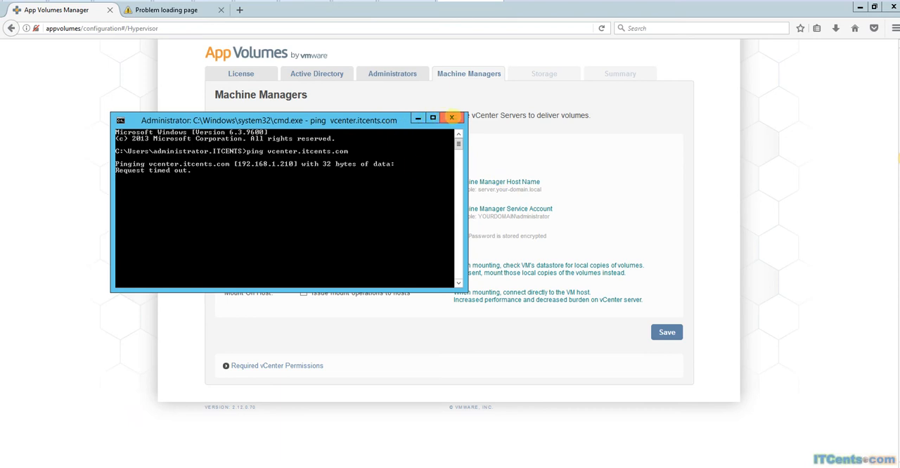
left_click(451, 118)
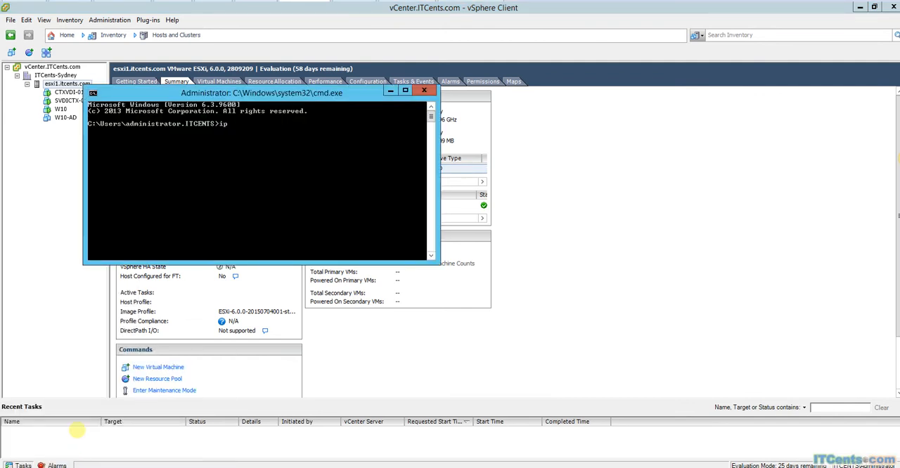
type("config")
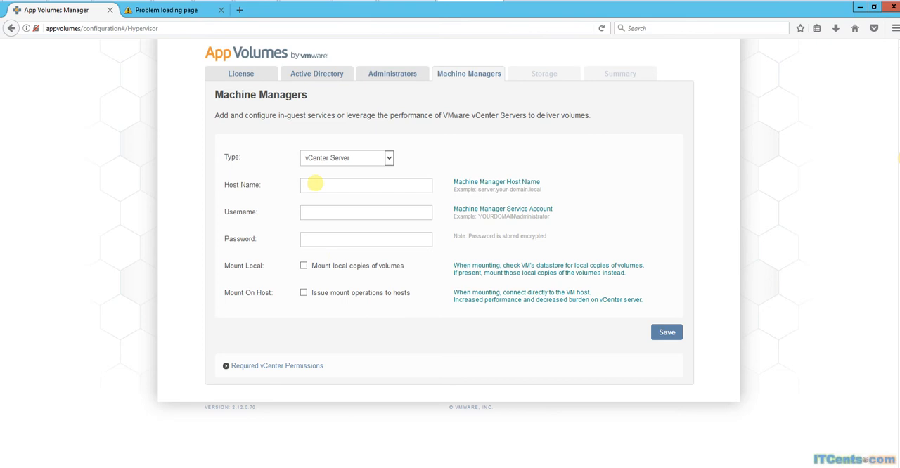
Enter vCenter host address 192.168.1.210 for the vCenter Server machine manager.
left_click(366, 186)
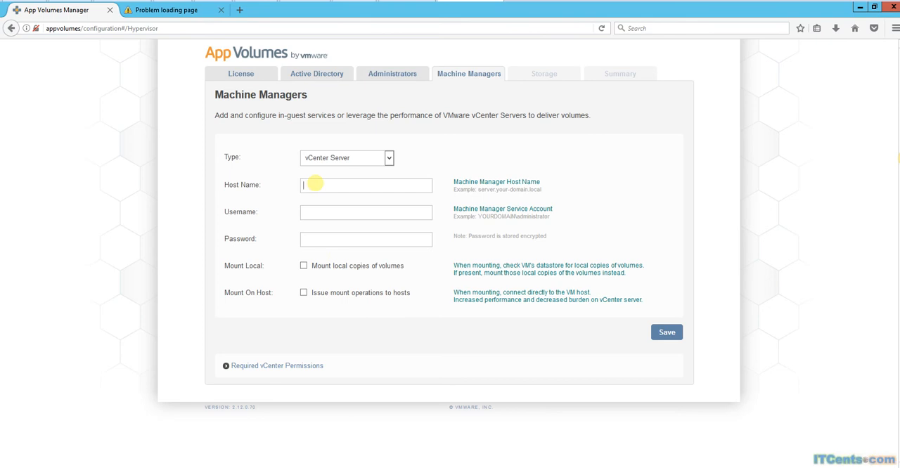
type("192.168.1.210")
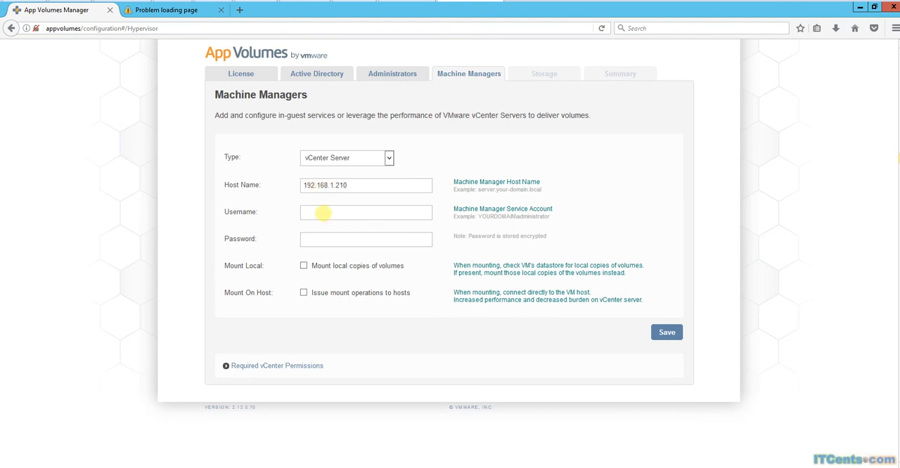
left_click(366, 212)
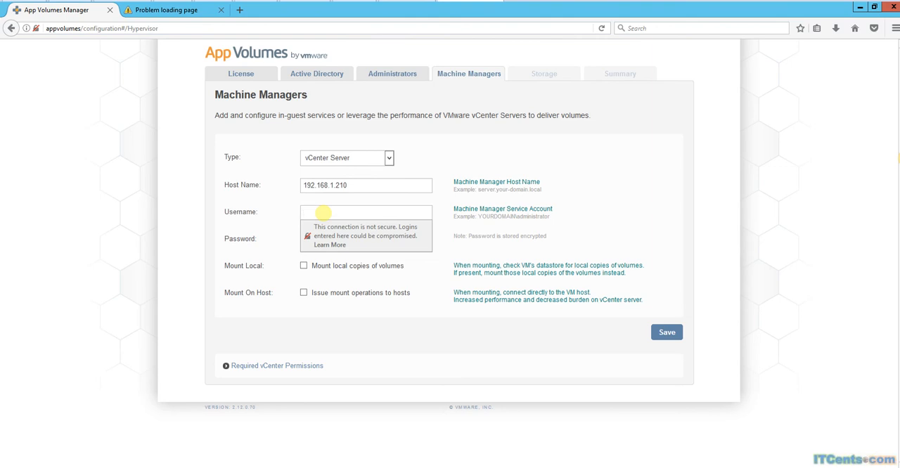
left_click(345, 210)
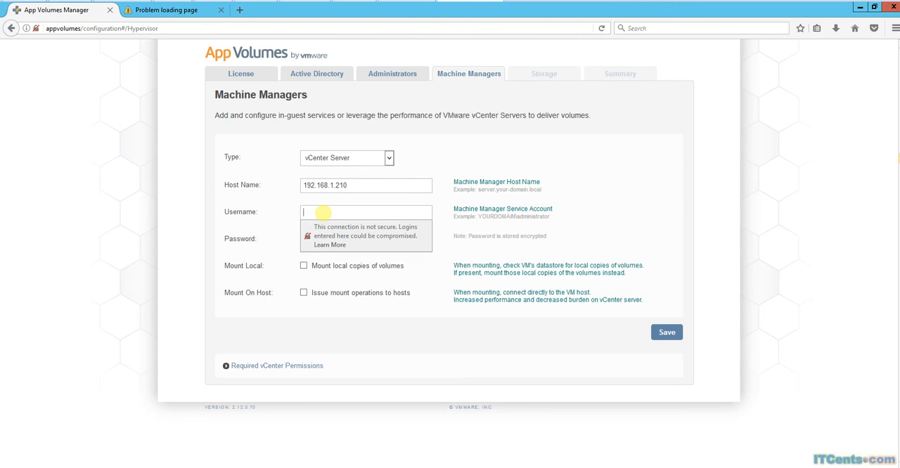
type("administrator@v")
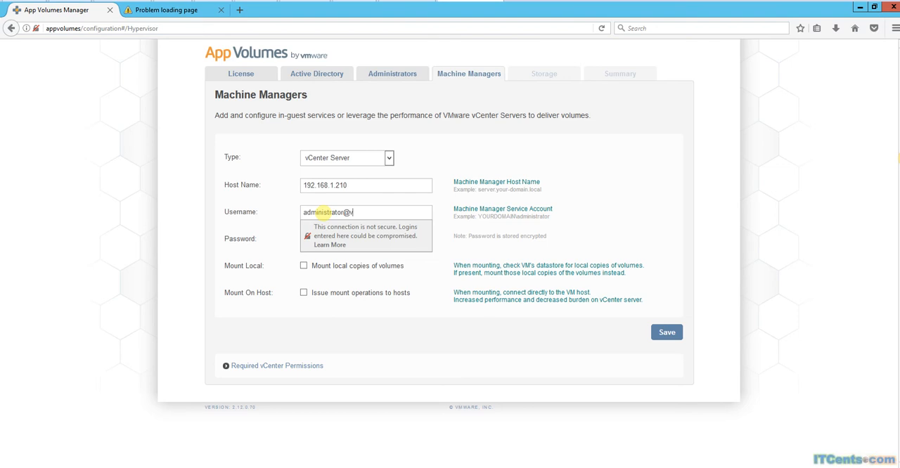
type("sphere.local")
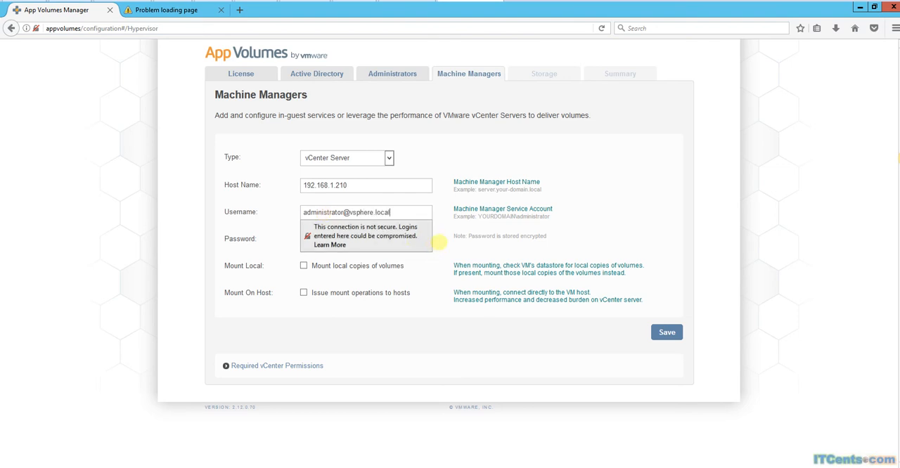
left_click(366, 239)
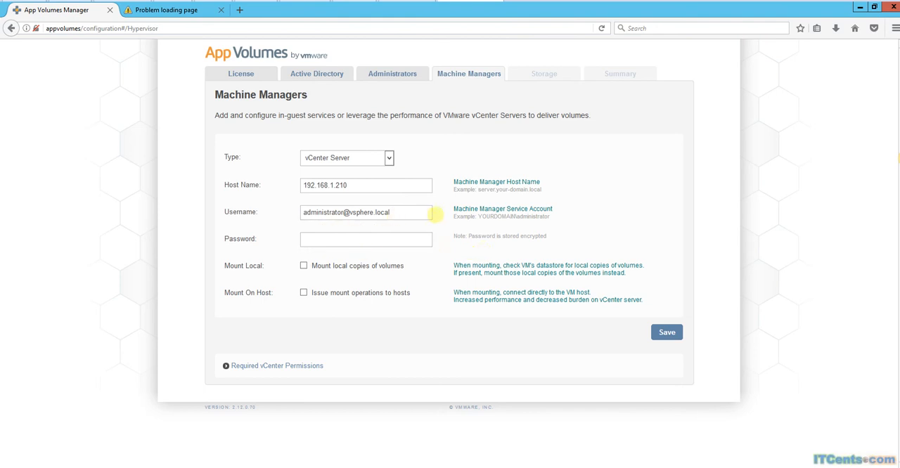
left_click(365, 211)
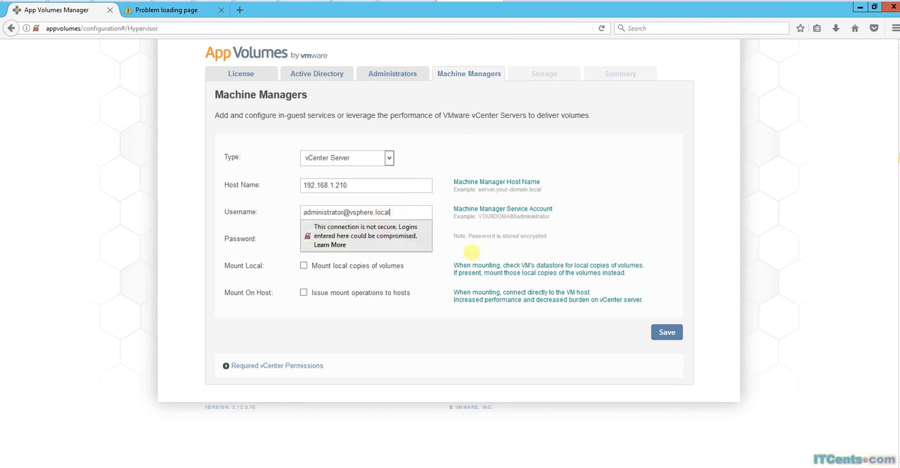
left_click(365, 239)
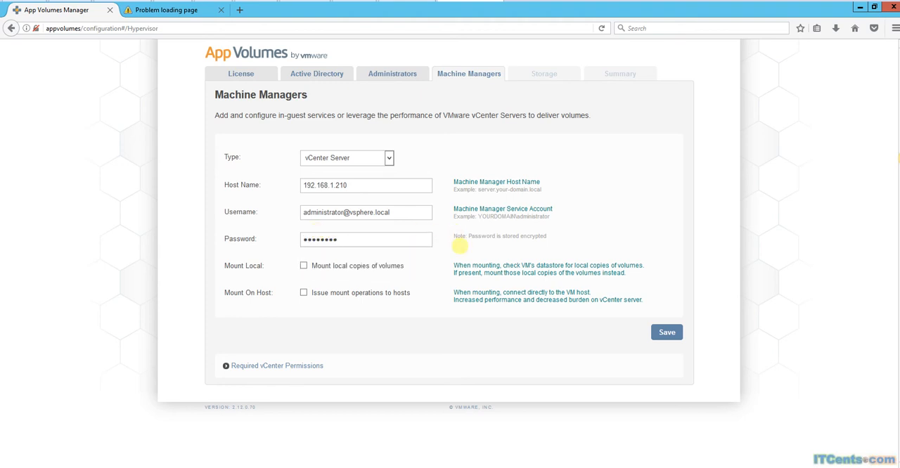
mouse_move(439, 243)
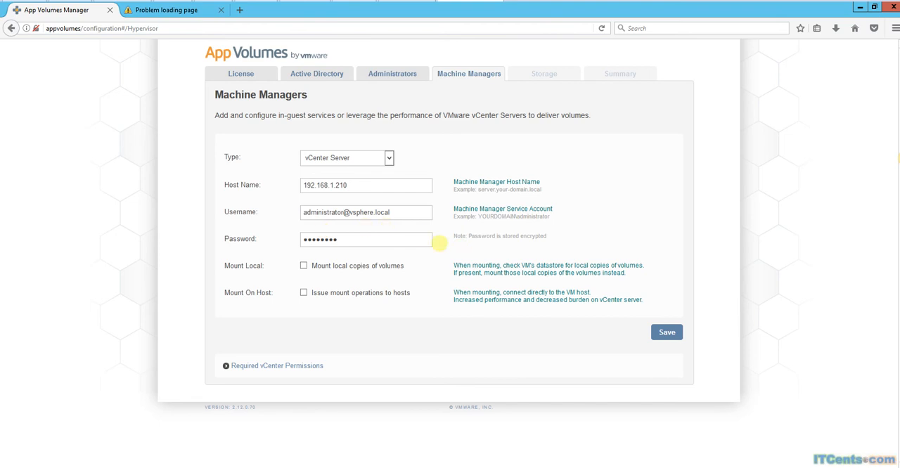
left_click(304, 266)
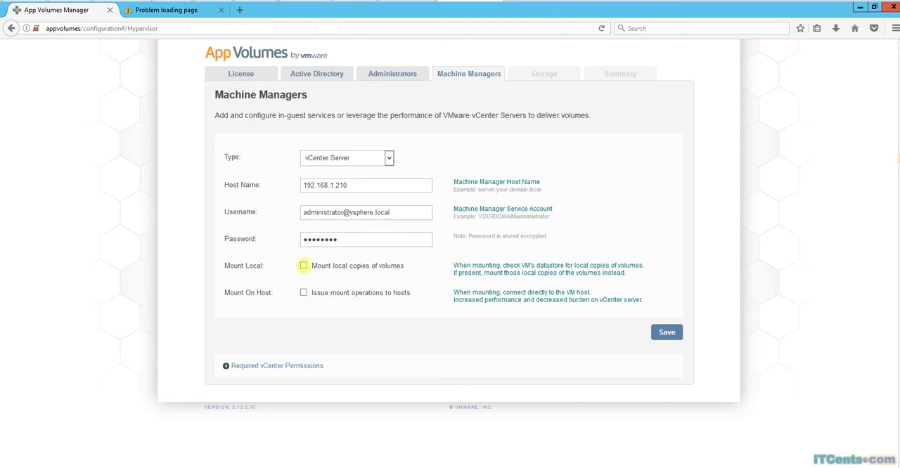
Enable Mount Local and Mount On Host, revealing the ESX credential fields.
left_click(304, 264)
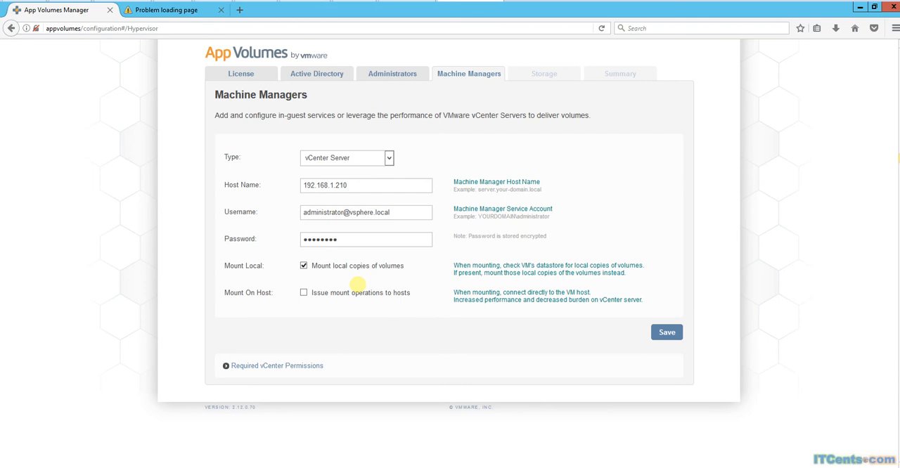
mouse_move(321, 309)
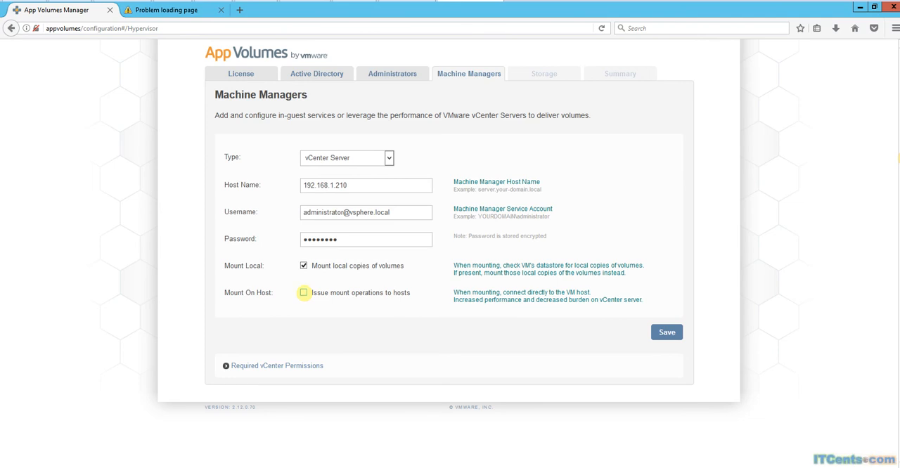
left_click(304, 292)
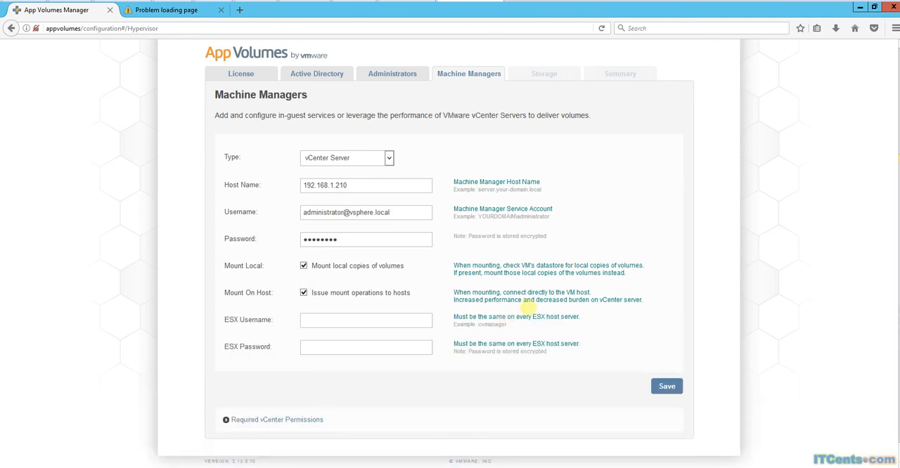
mouse_move(574, 307)
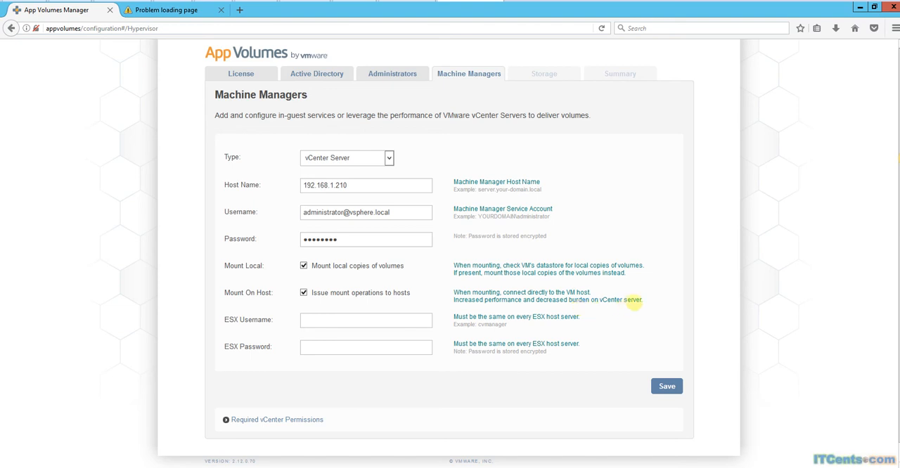
Enter ESX username root and the ESX password, then save the vCenter machine manager.
left_click(366, 321)
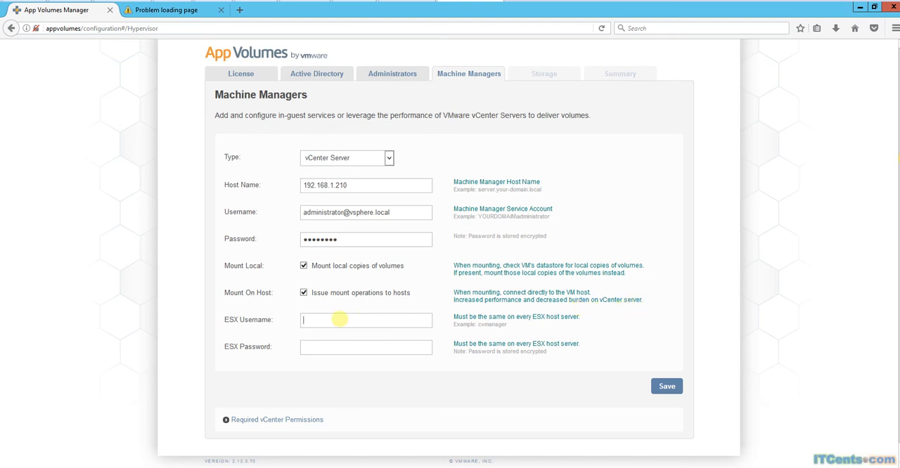
type("root")
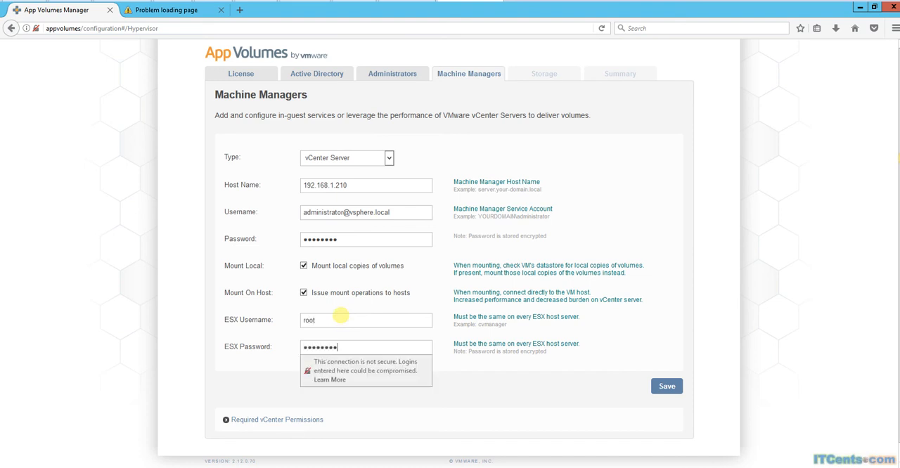
mouse_move(377, 349)
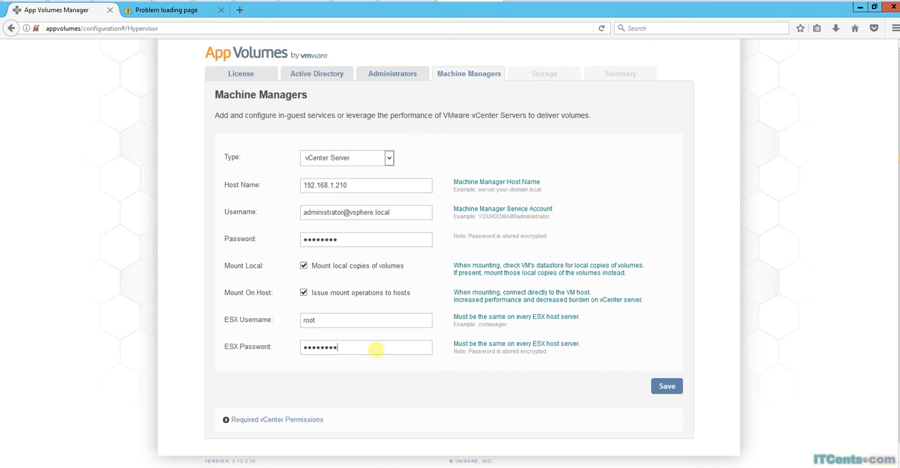
mouse_move(619, 419)
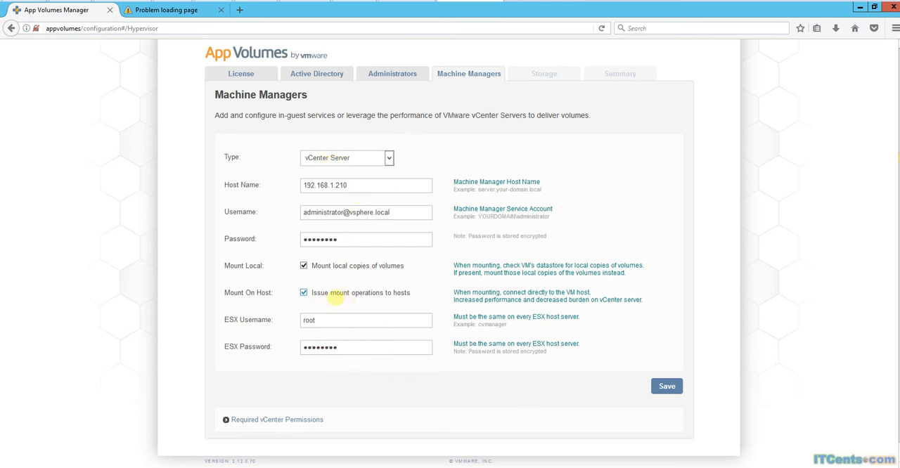
mouse_move(323, 323)
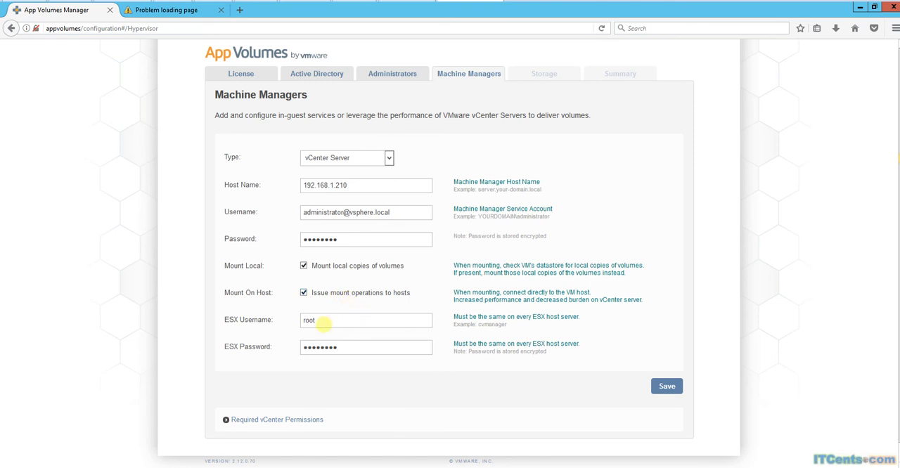
mouse_move(360, 348)
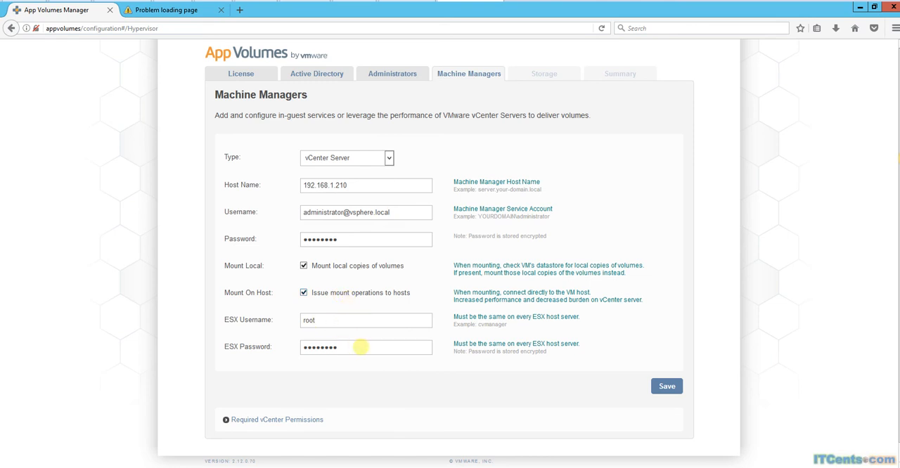
mouse_move(537, 357)
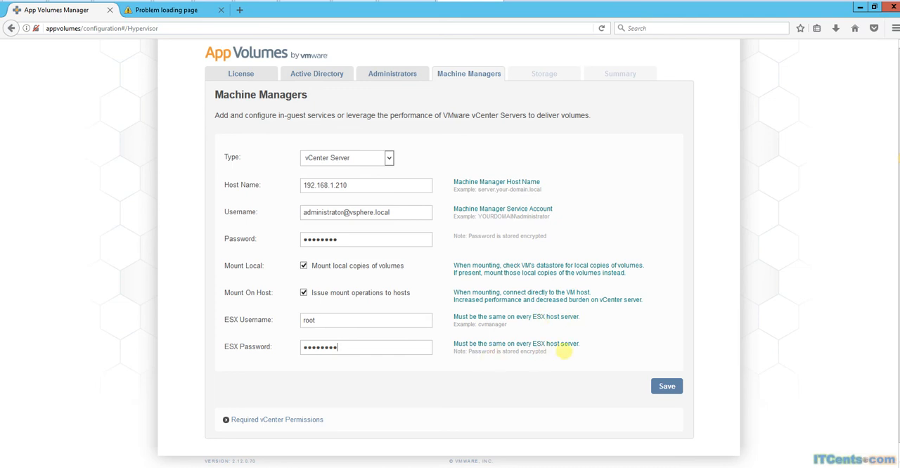
mouse_move(351, 359)
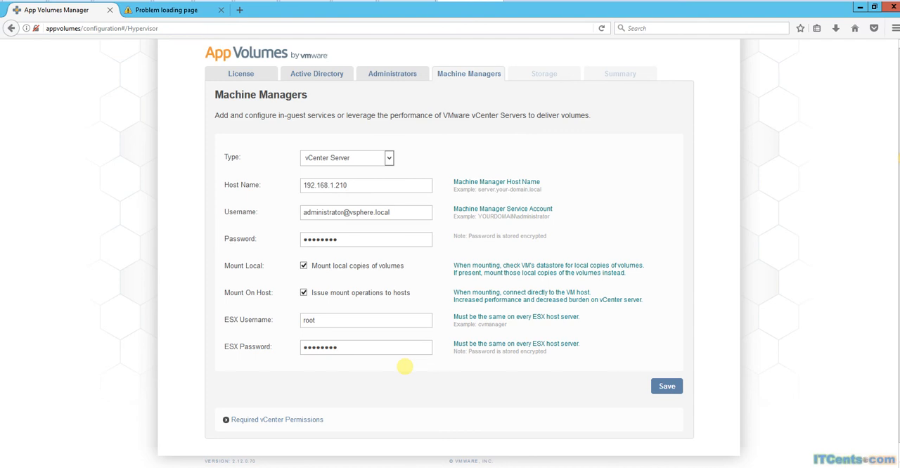
mouse_move(399, 369)
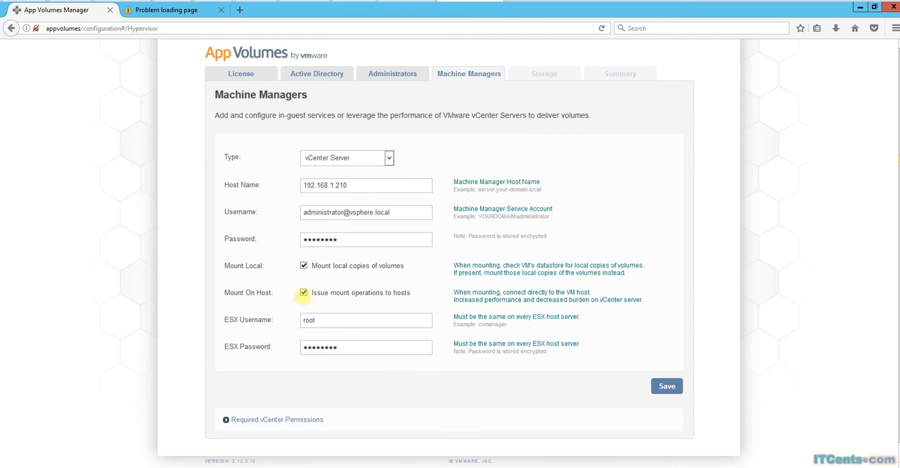
left_click(304, 292)
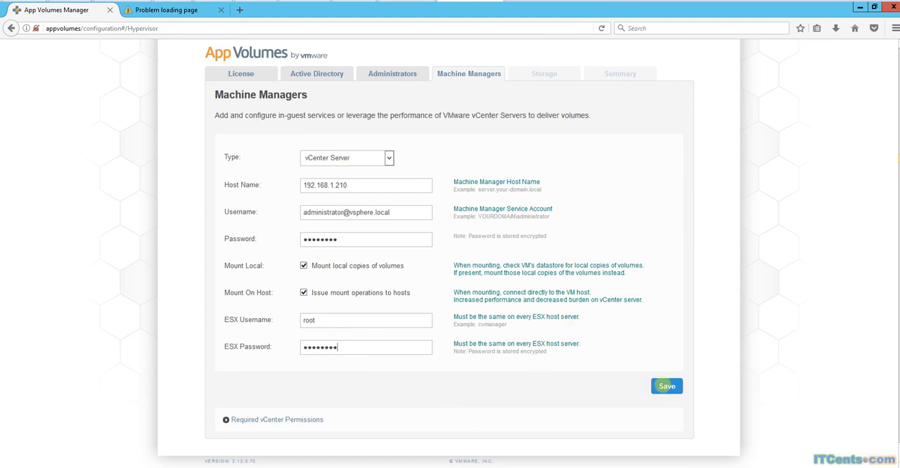
left_click(665, 385)
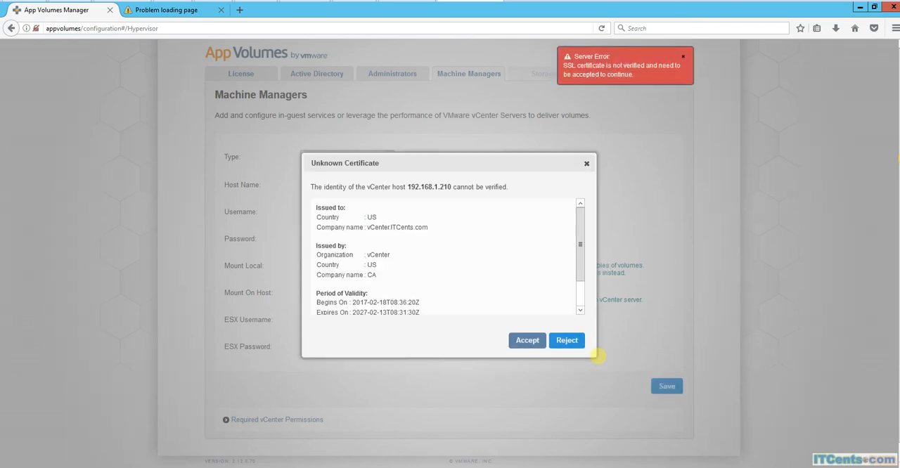
mouse_move(433, 239)
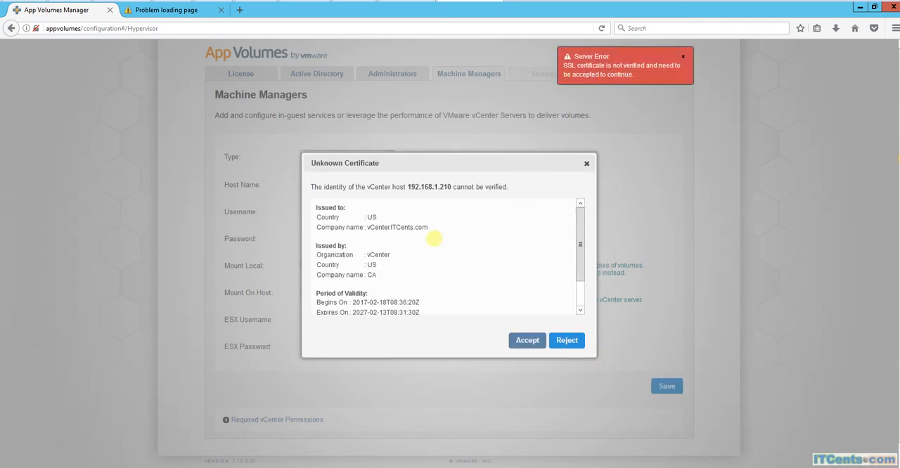
Accept the unverified vCenter certificate so 192.168.1.210 is added as a machine manager.
left_click(526, 340)
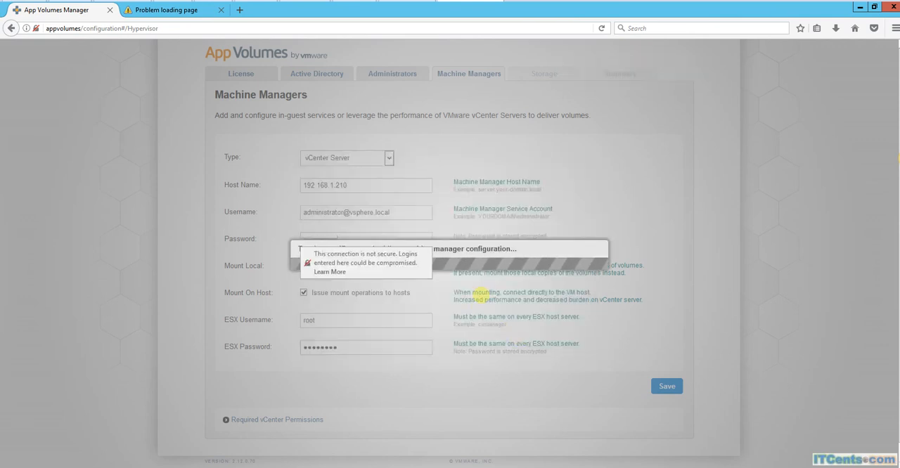
left_click(665, 385)
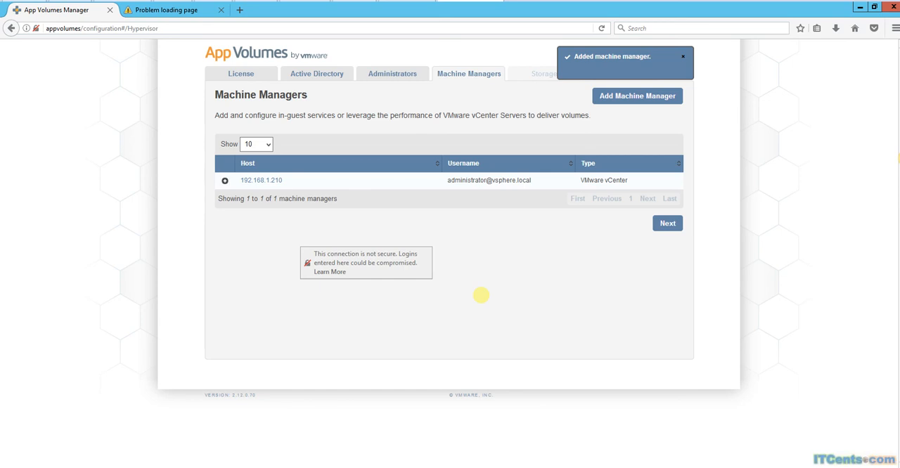
mouse_move(487, 280)
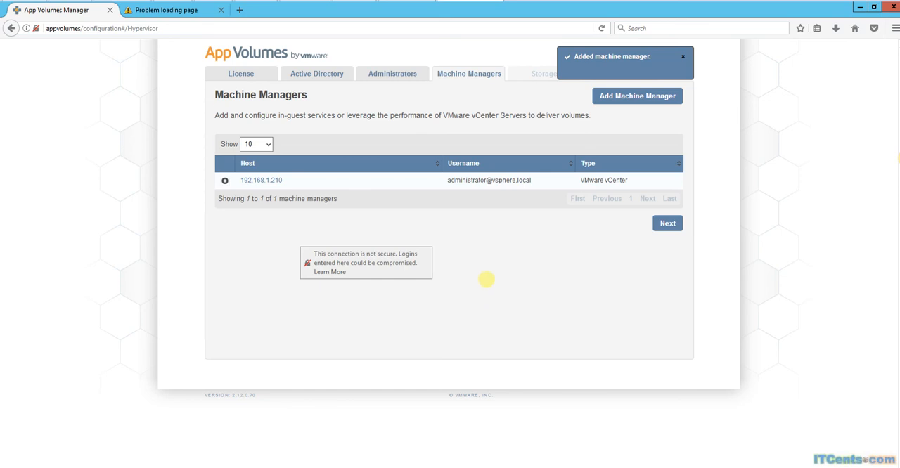
mouse_move(485, 194)
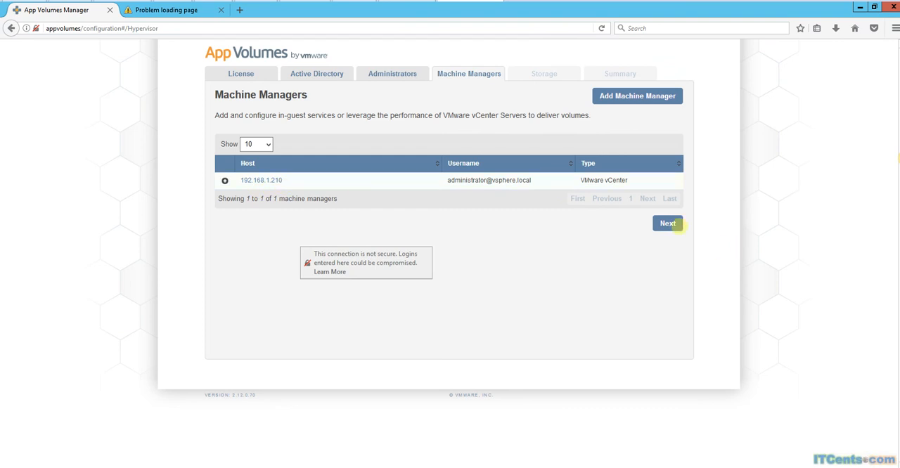
Choose datastore1 on 192.168.1.210 for both AppStacks and Writable Volumes storage.
left_click(666, 222)
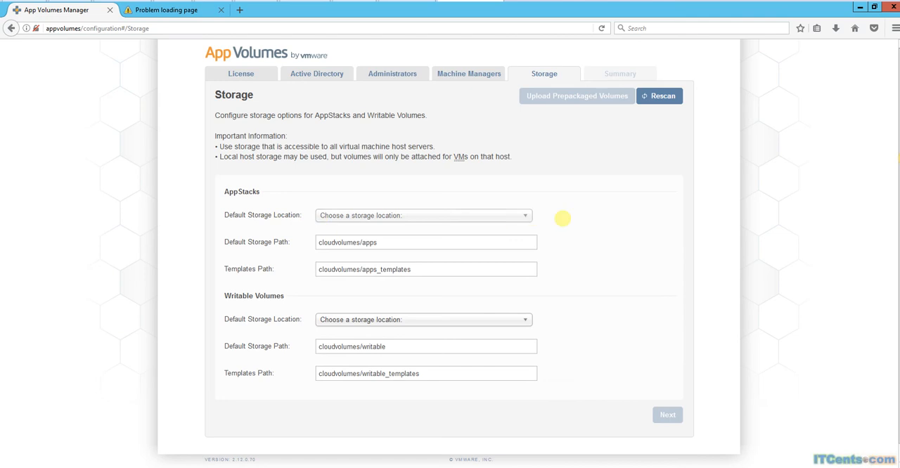
left_click(422, 215)
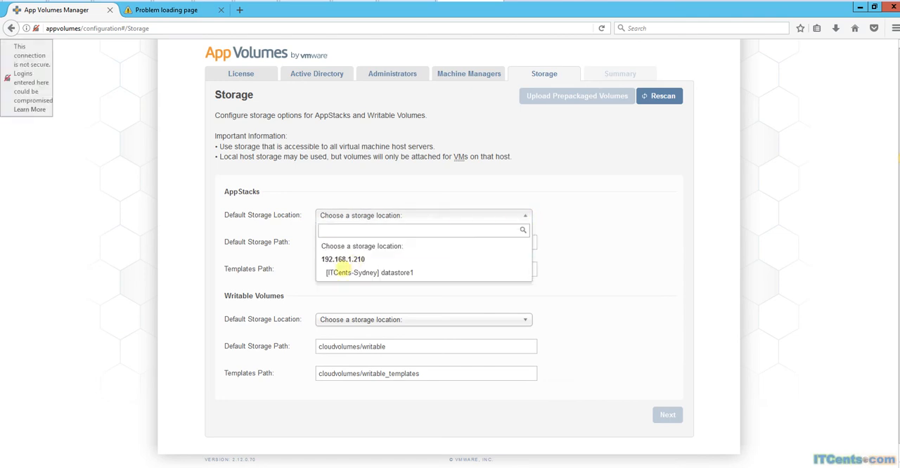
left_click(368, 273)
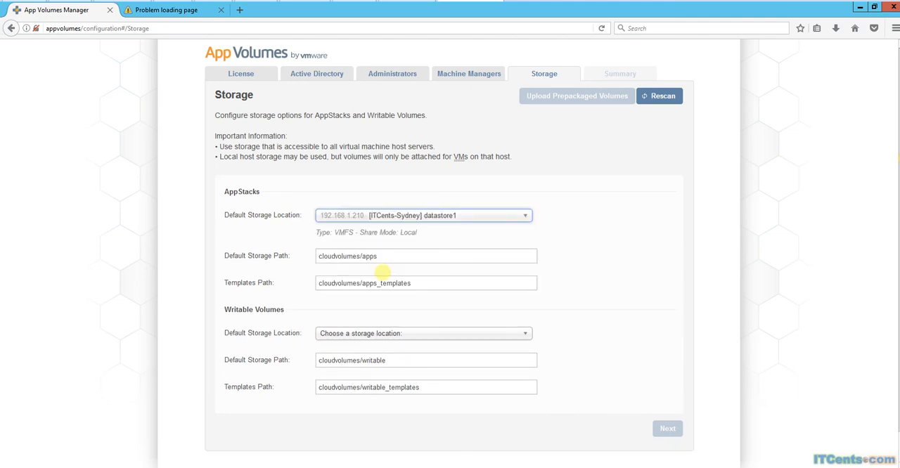
mouse_move(527, 269)
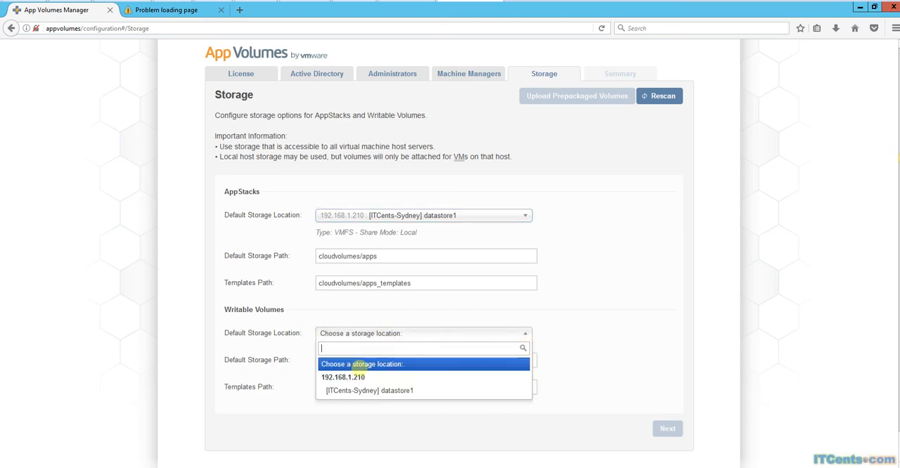
left_click(368, 391)
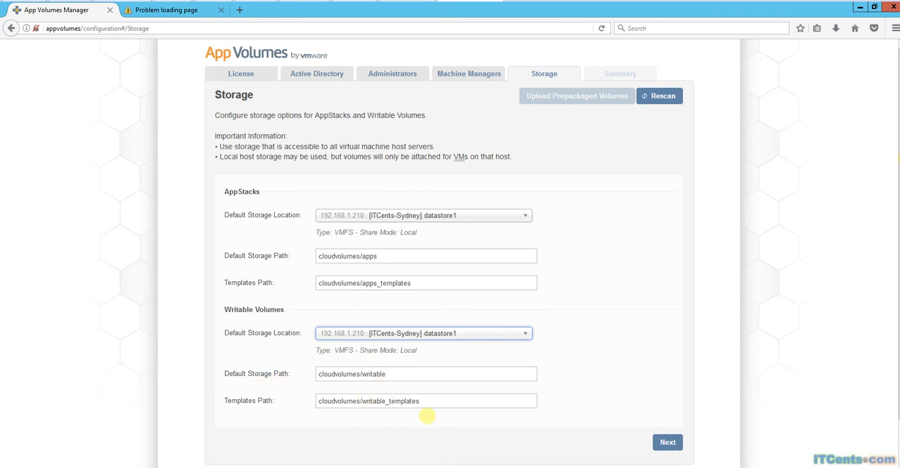
mouse_move(247, 199)
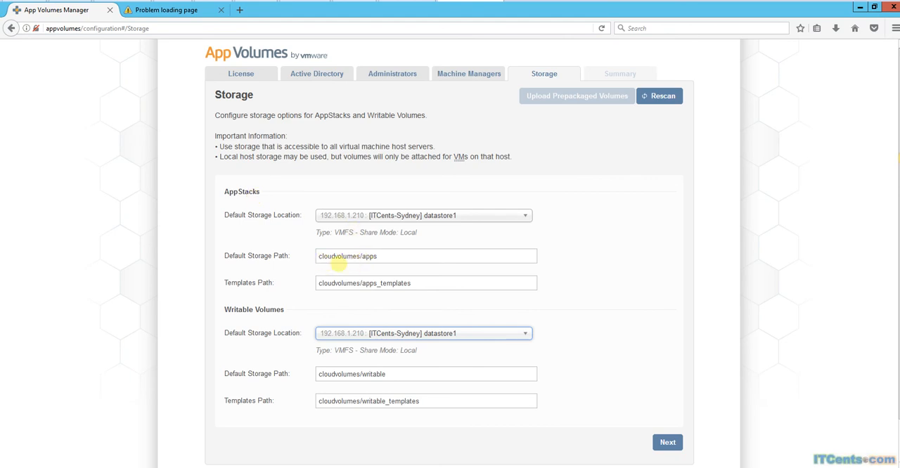
mouse_move(292, 305)
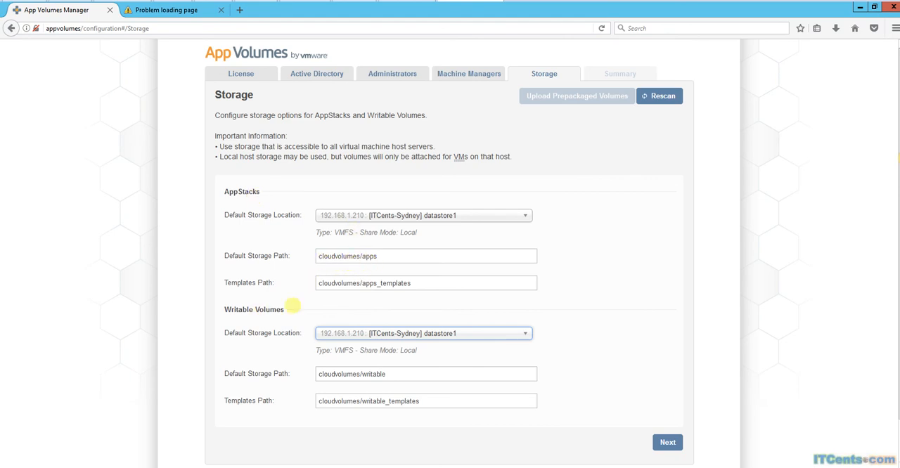
mouse_move(399, 288)
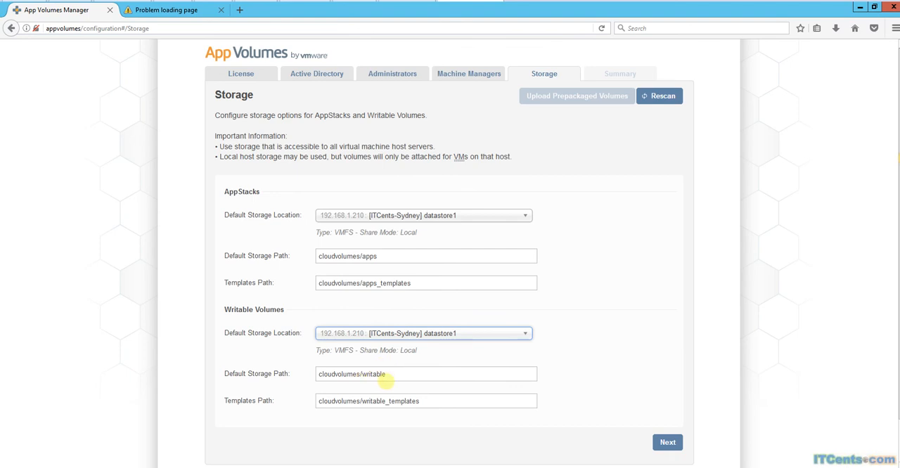
mouse_move(429, 232)
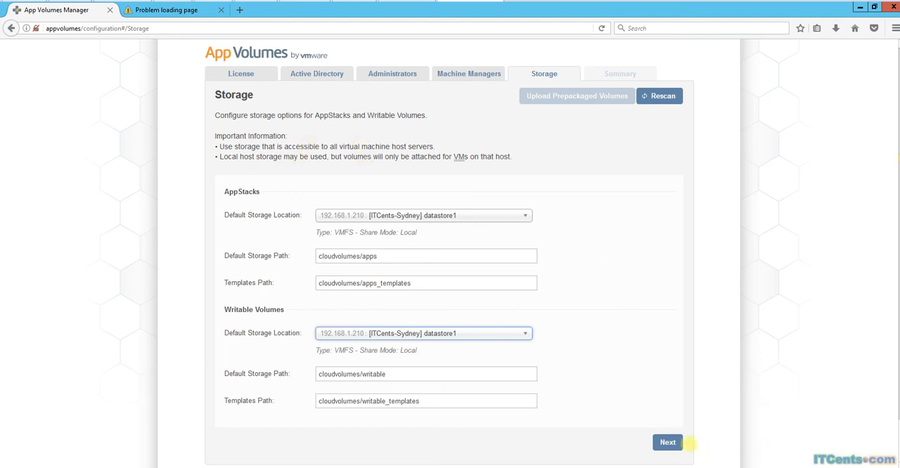
Apply the default storage locations with 'Import volumes immediately' selected.
left_click(666, 442)
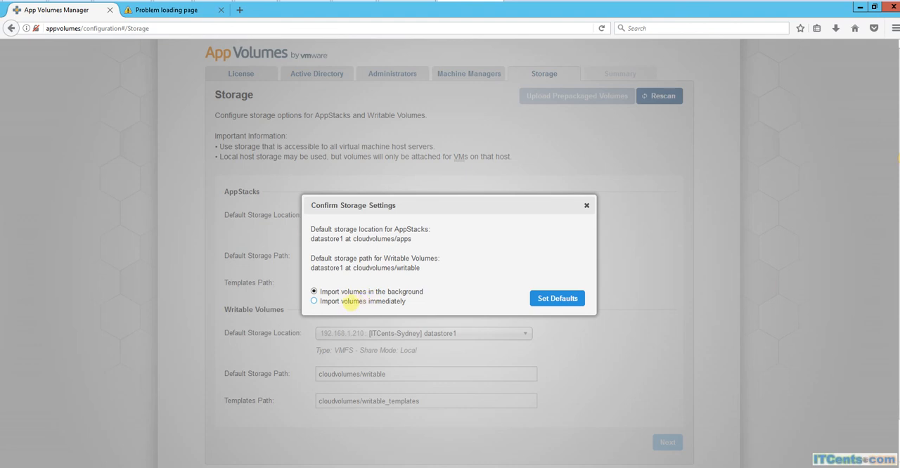
left_click(315, 301)
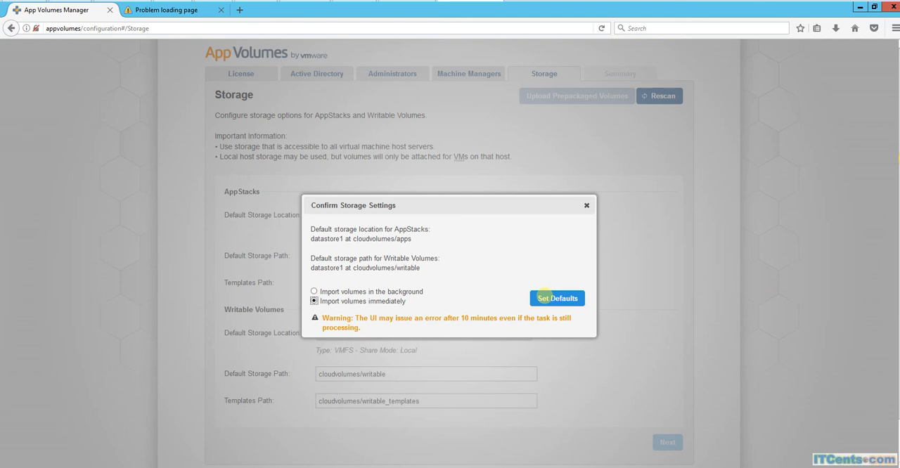
left_click(557, 298)
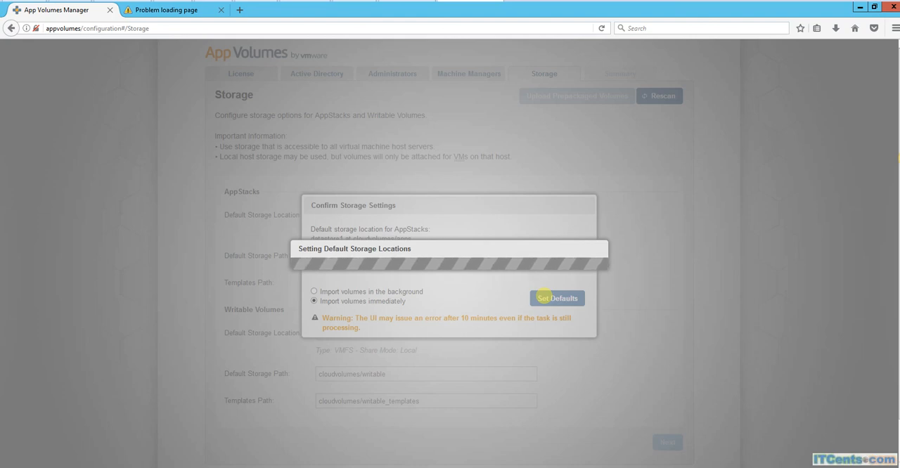
left_click(557, 298)
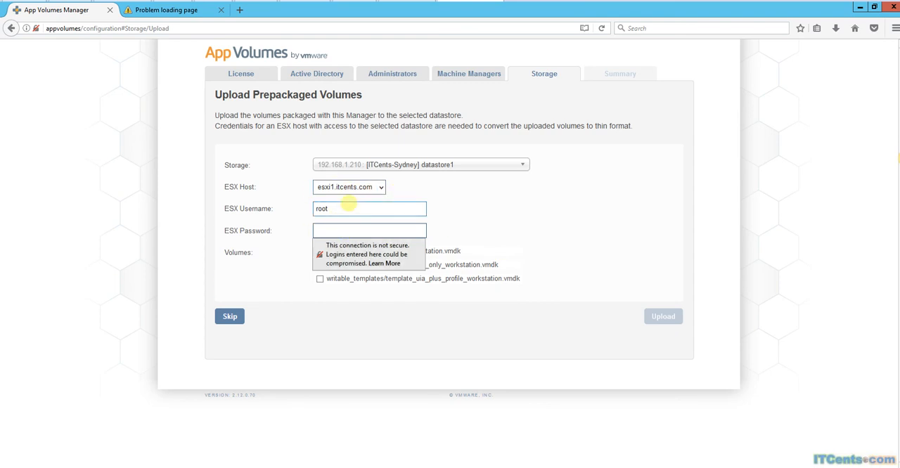
Enter the ESX password and schedule upload of all three prepackaged .vmdk volumes to datastore1.
type("password")
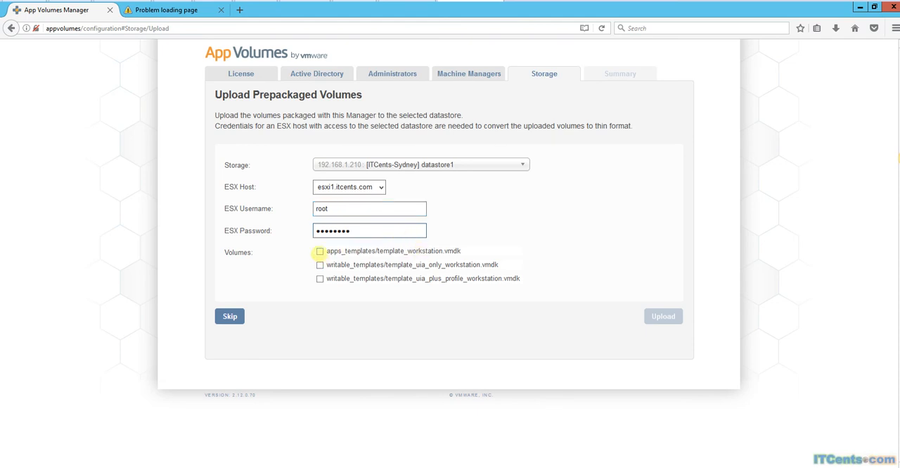
left_click(321, 264)
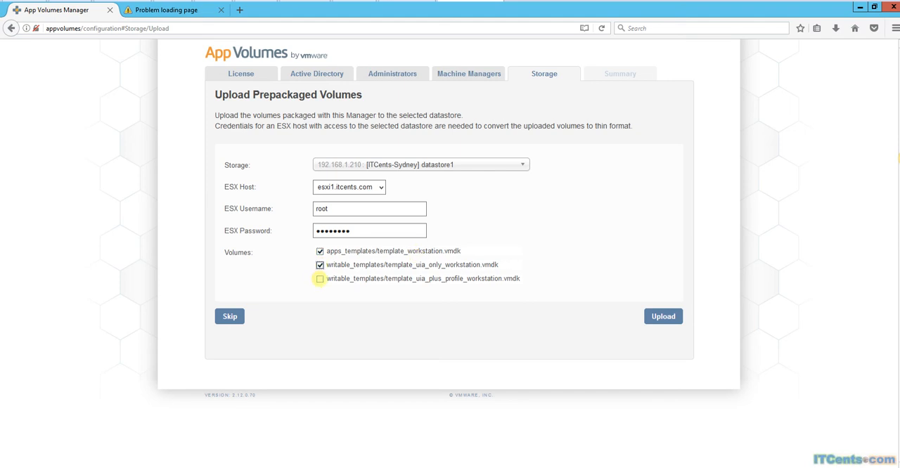
left_click(321, 279)
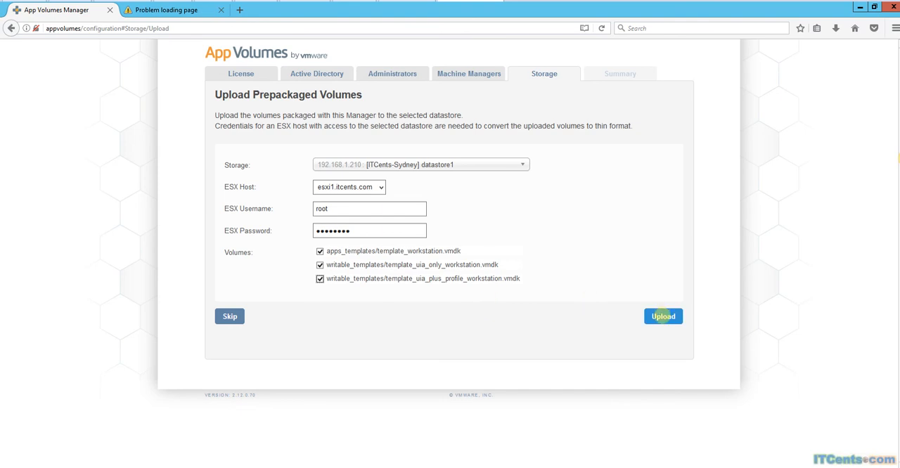
left_click(661, 317)
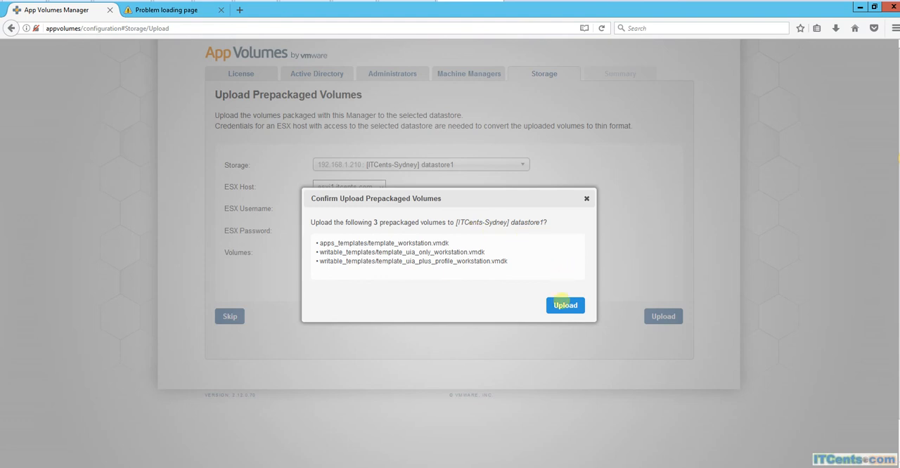
left_click(565, 305)
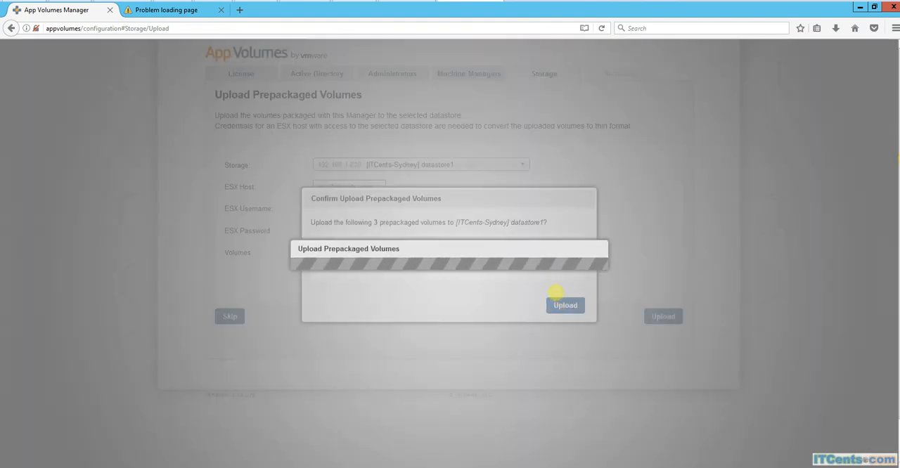
left_click(565, 306)
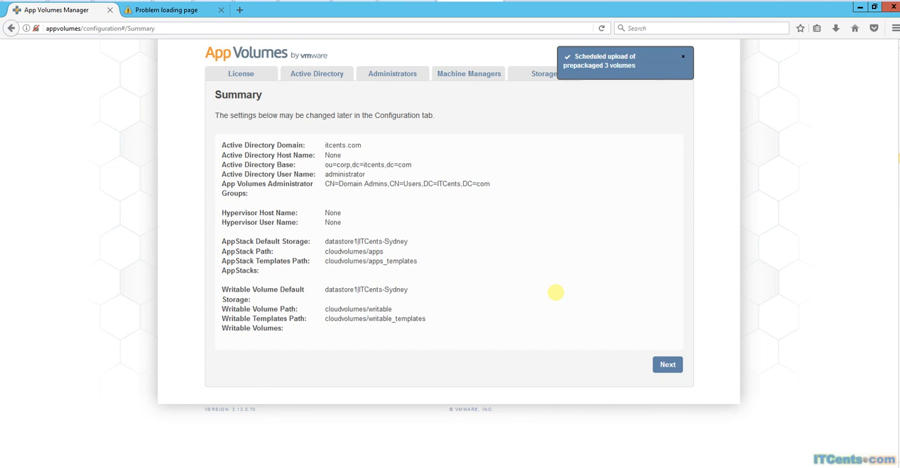
mouse_move(450, 350)
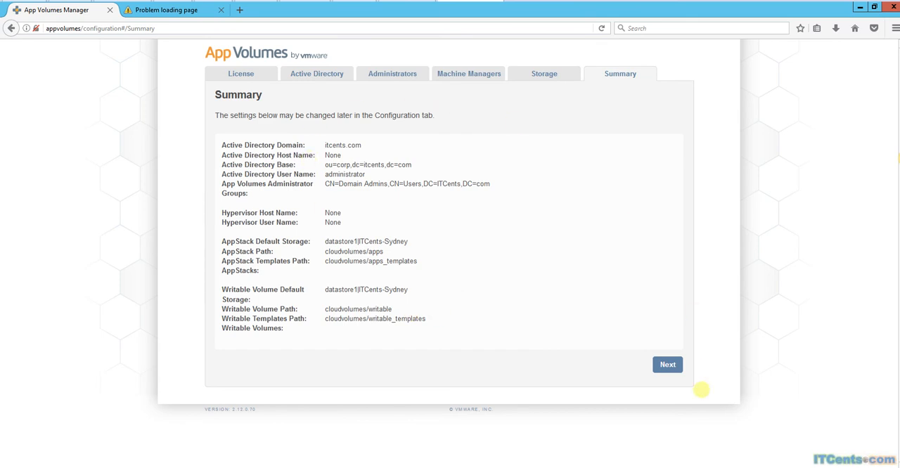
Finish the setup wizard and browse the Dashboard, Writables and Configuration pages.
left_click(667, 364)
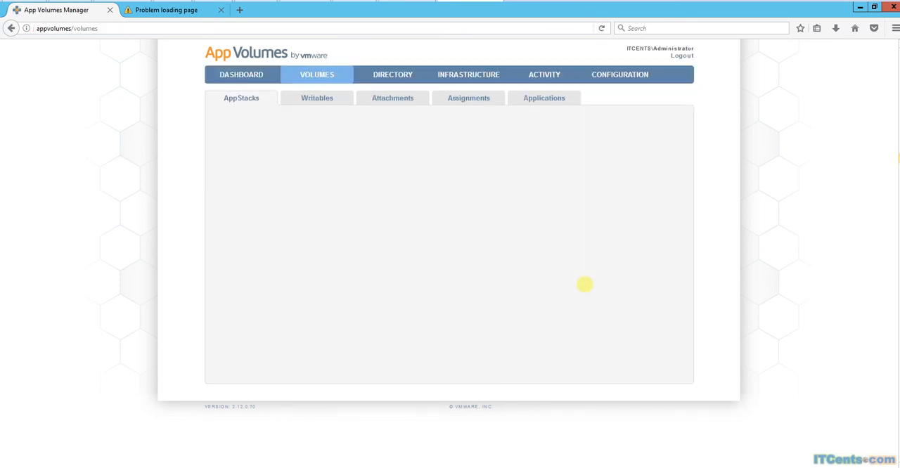
left_click(242, 74)
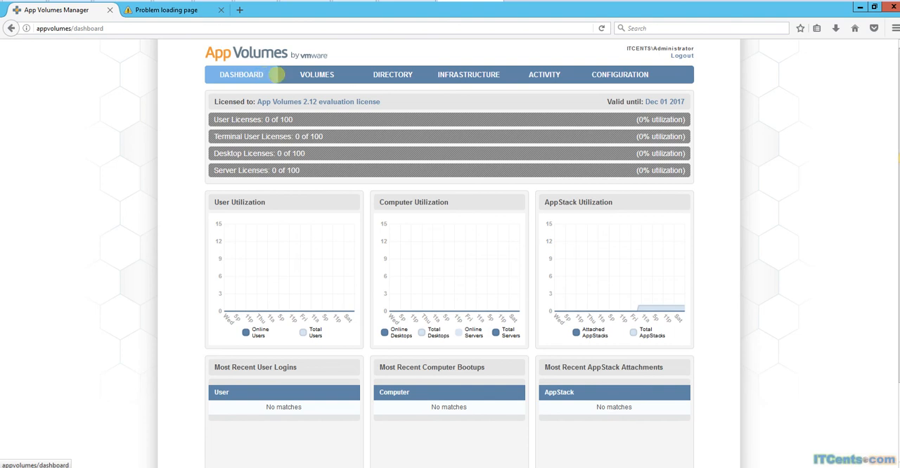
left_click(316, 75)
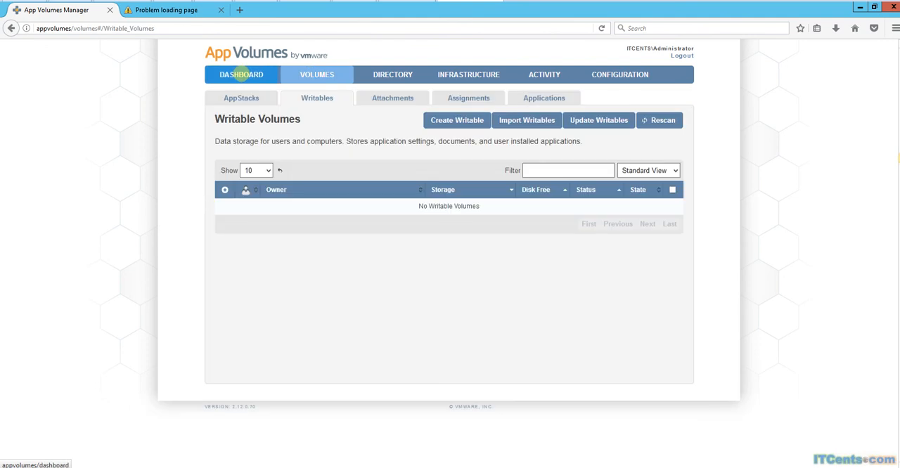
left_click(619, 75)
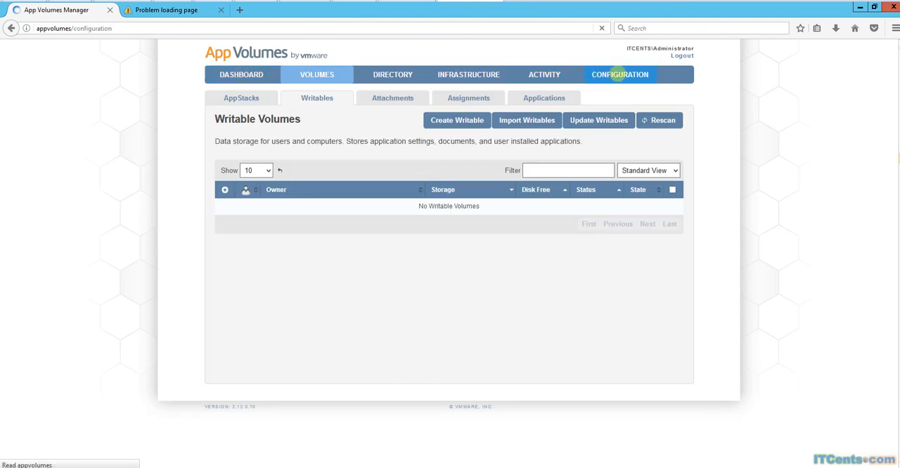
left_click(619, 74)
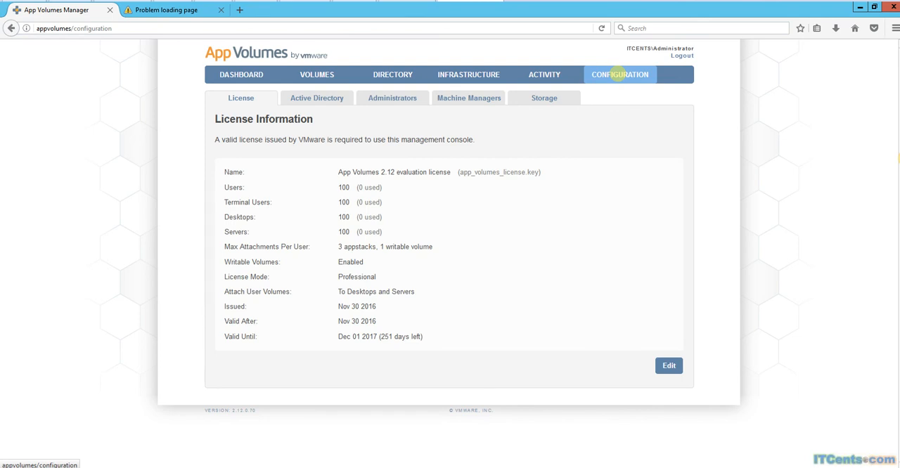
left_click(242, 74)
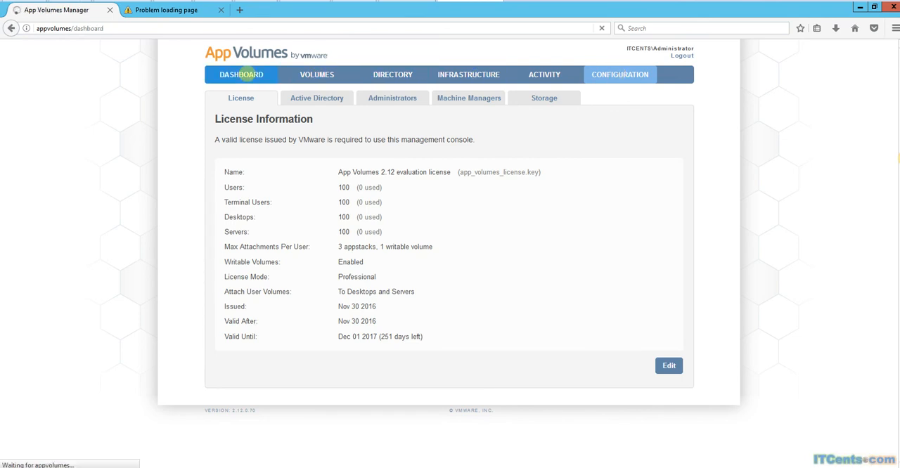
Review the dashboard showing 0 of 100 licenses used and empty utilization charts.
left_click(242, 75)
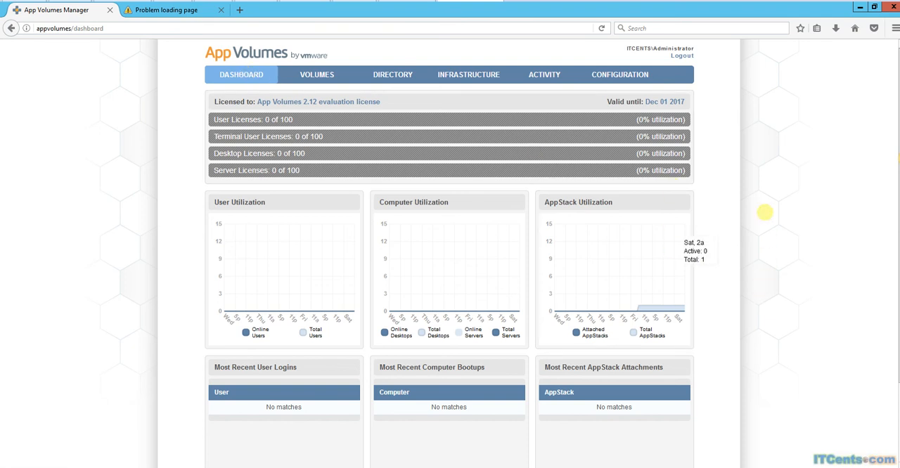
mouse_move(768, 183)
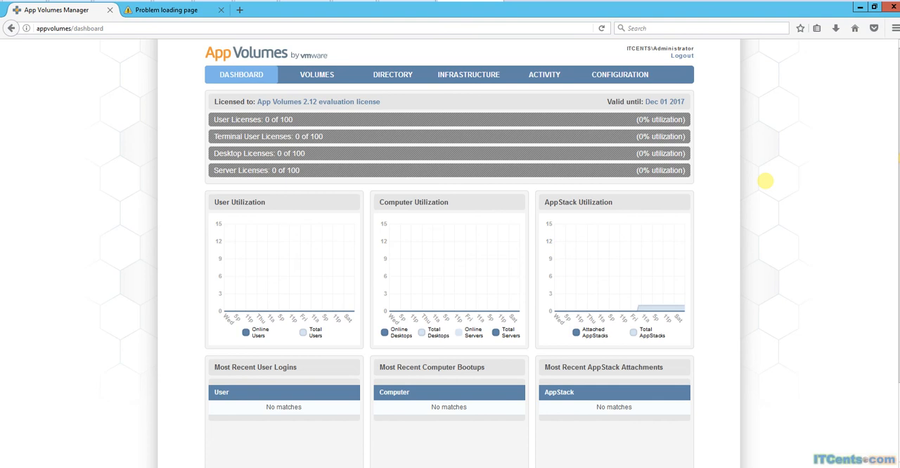
mouse_move(759, 183)
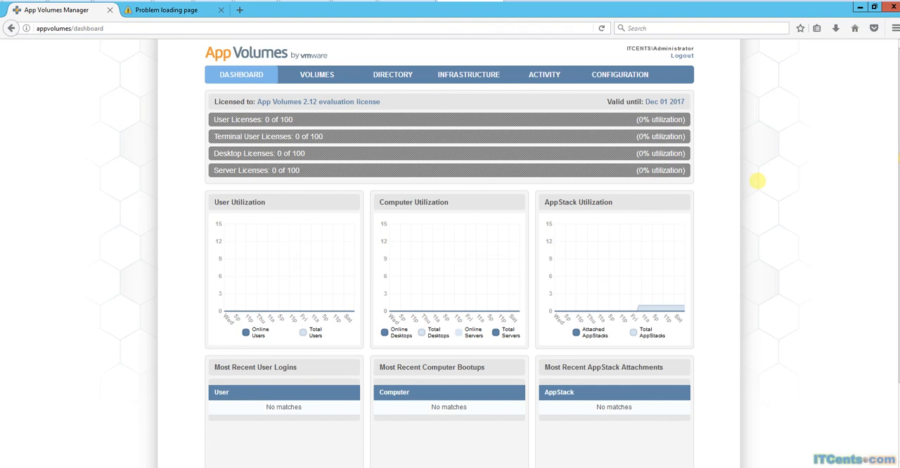